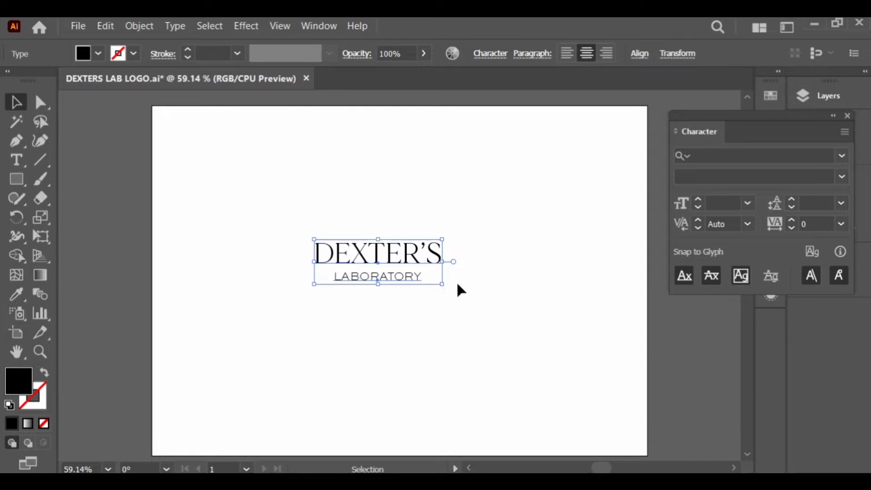
# Step: Switch the wordmark's font weight to Medium
pyautogui.click(841, 177)
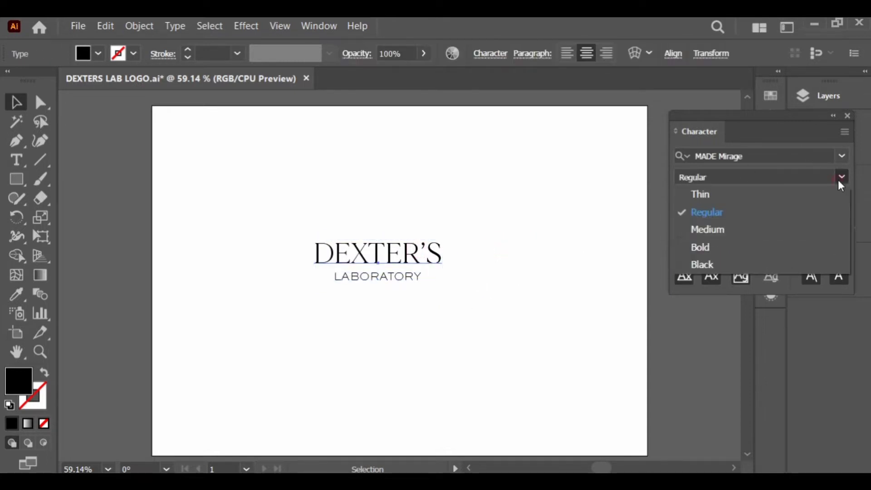
pyautogui.click(706, 228)
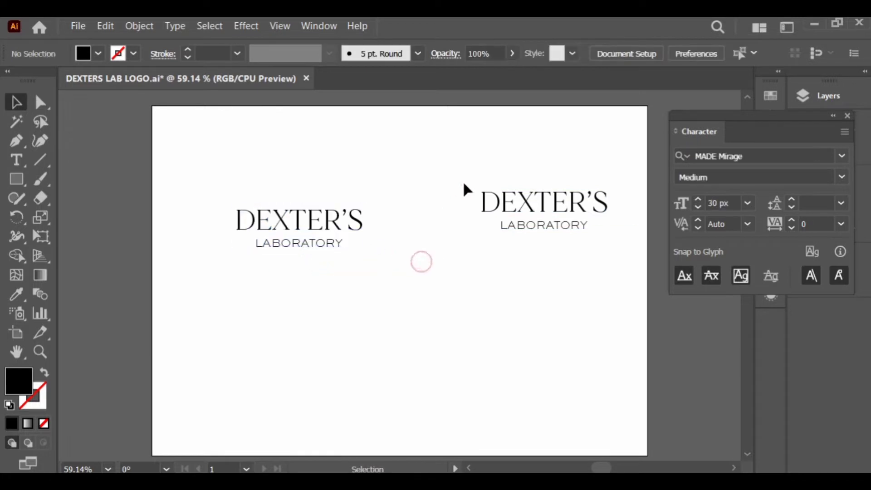
pyautogui.click(840, 177)
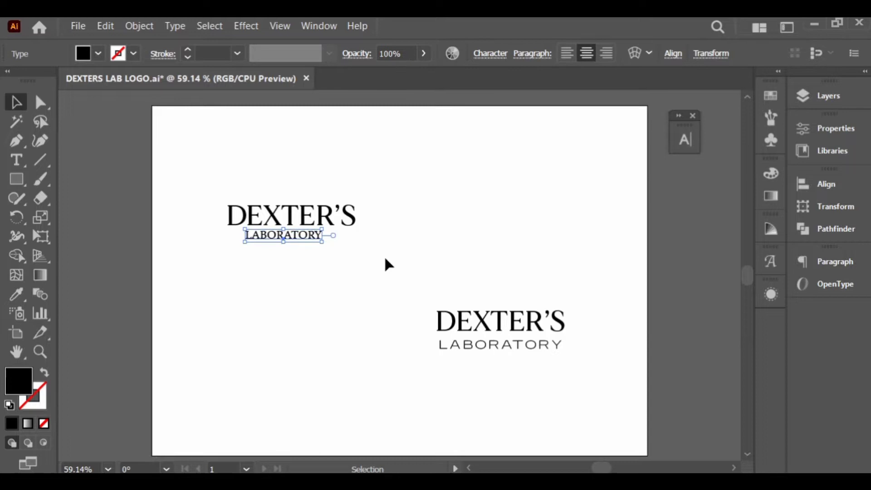
# Step: Set a duplicated wordmark in Constantia and adjust its size and tracking as one group
pyautogui.click(684, 140)
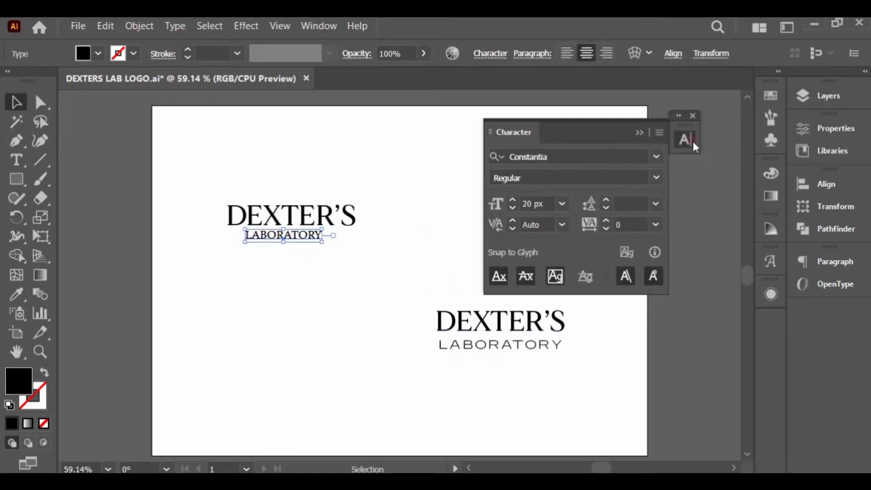
pyautogui.click(654, 224)
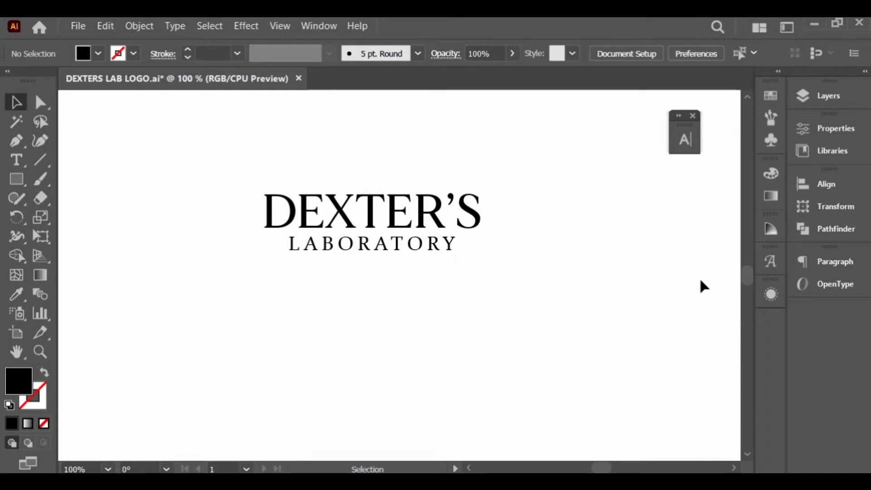
pyautogui.click(370, 222)
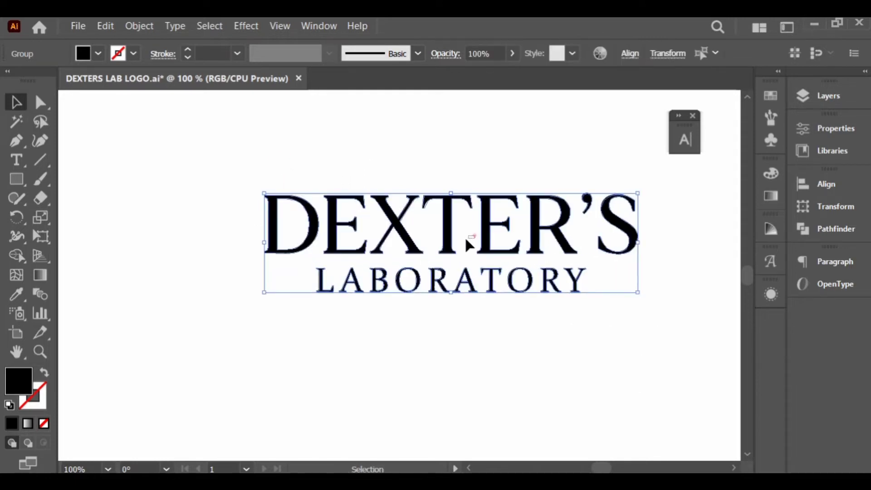
# Step: Ungroup the wordmark and trim the serifs off the D's left stem with the Shape Builder tool
pyautogui.rightClick(466, 244)
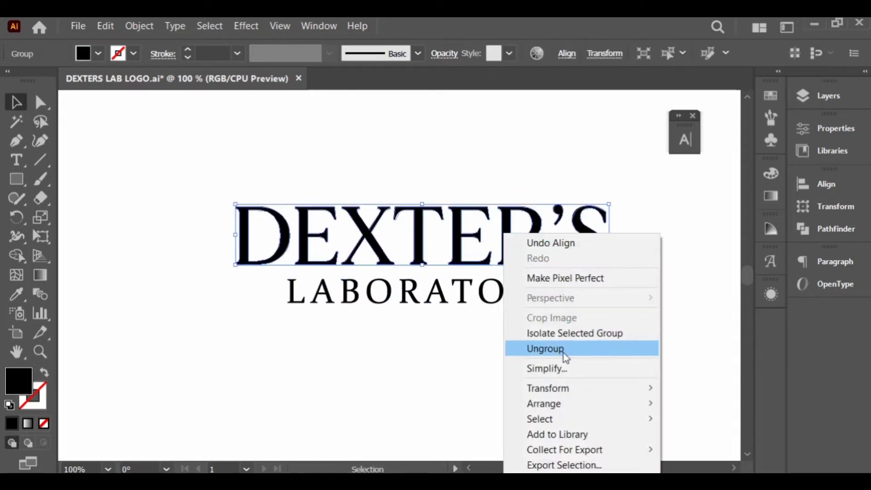
pyautogui.click(544, 348)
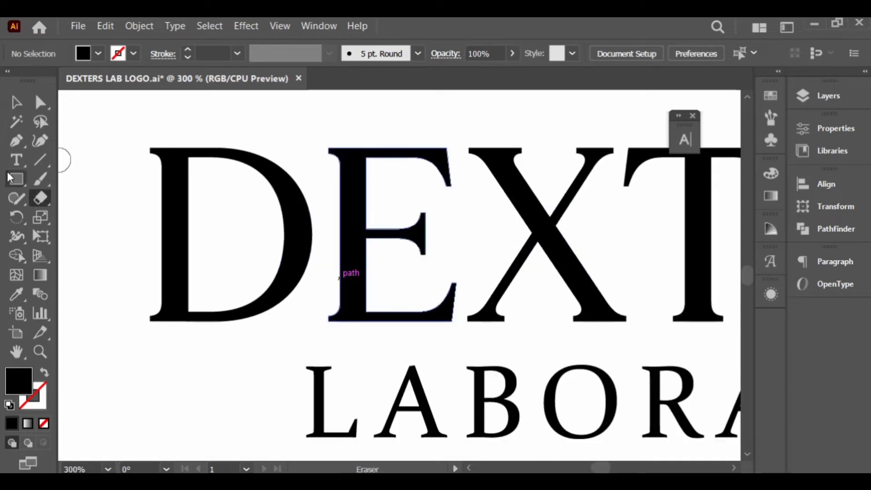
pyautogui.click(16, 179)
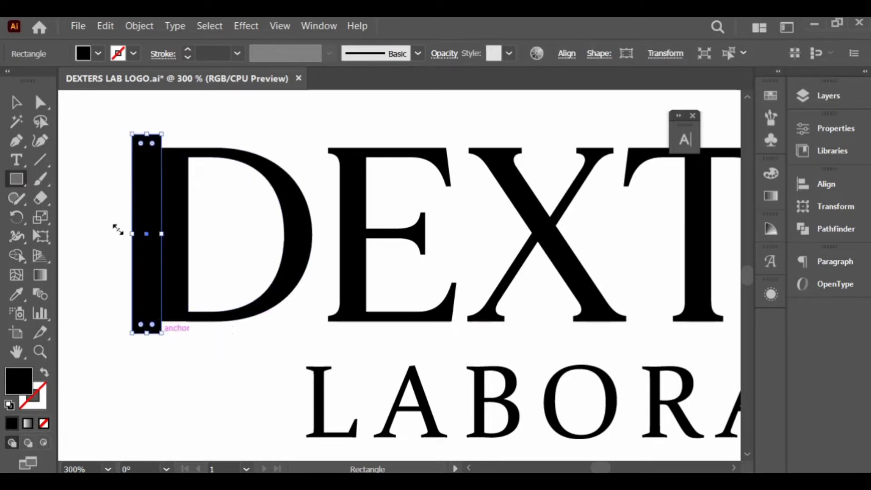
pyautogui.click(17, 100)
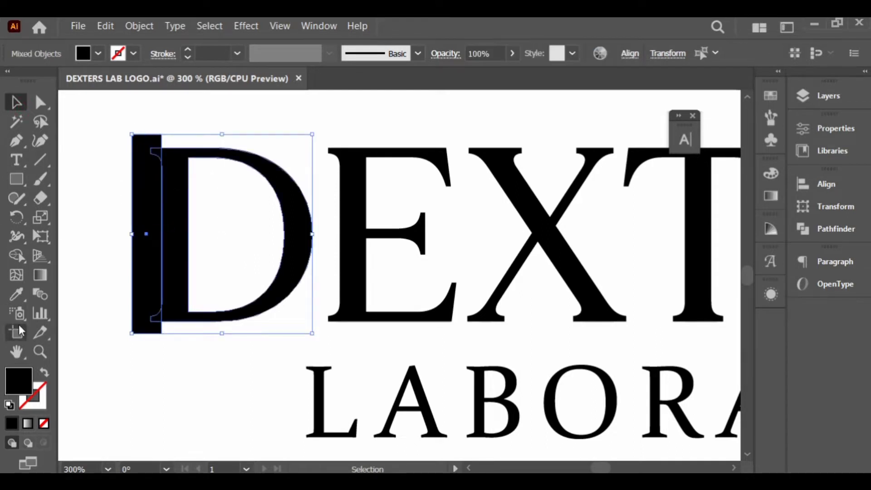
pyautogui.click(17, 255)
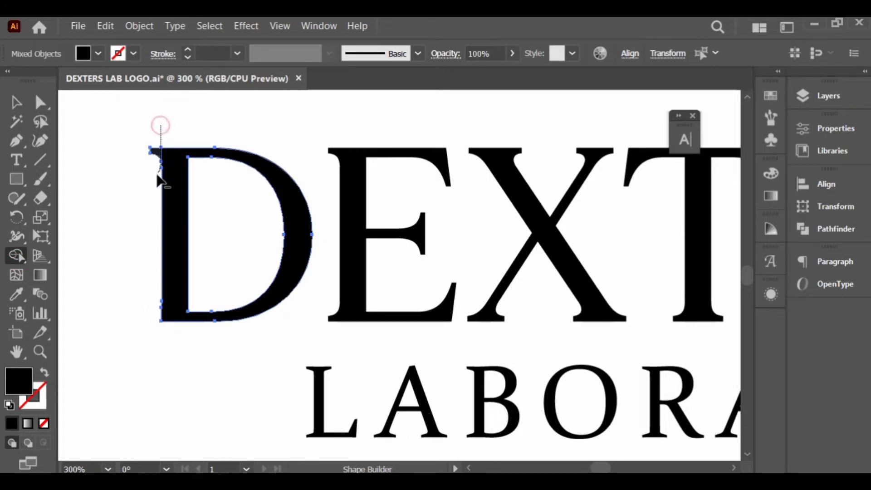
pyautogui.click(16, 101)
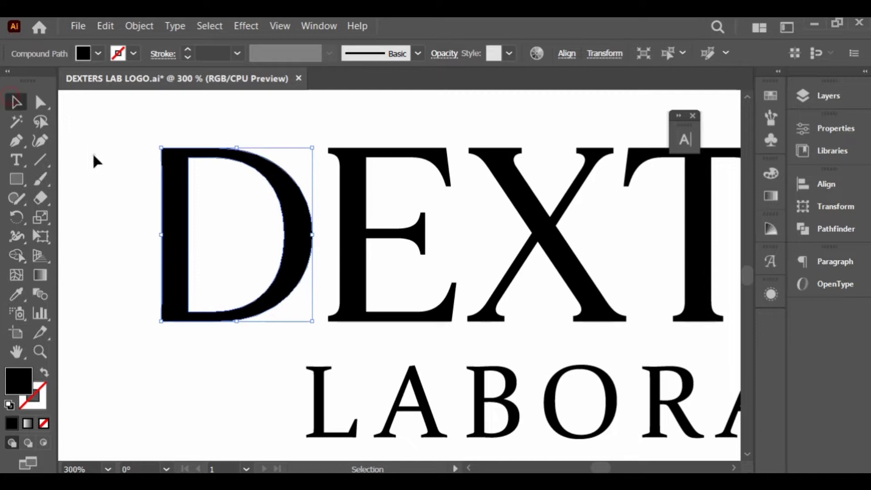
# Step: Trim the serifs off the E's left stem the same way
pyautogui.click(400, 222)
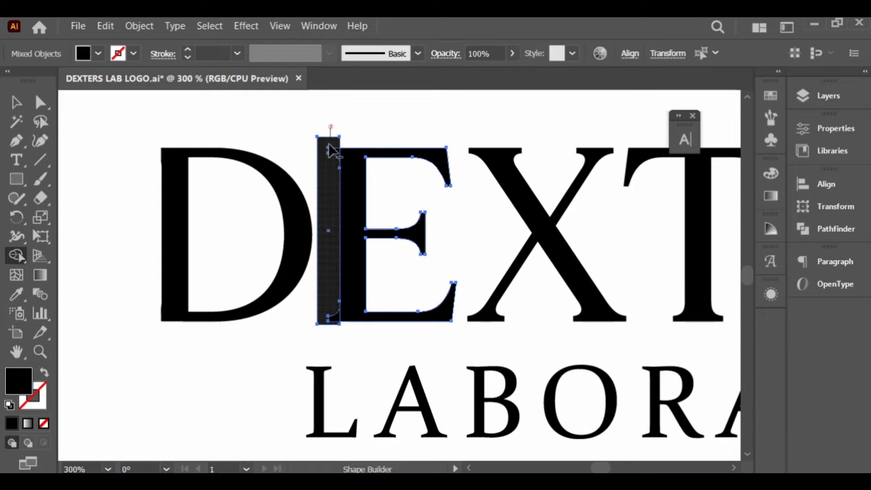
pyautogui.click(16, 101)
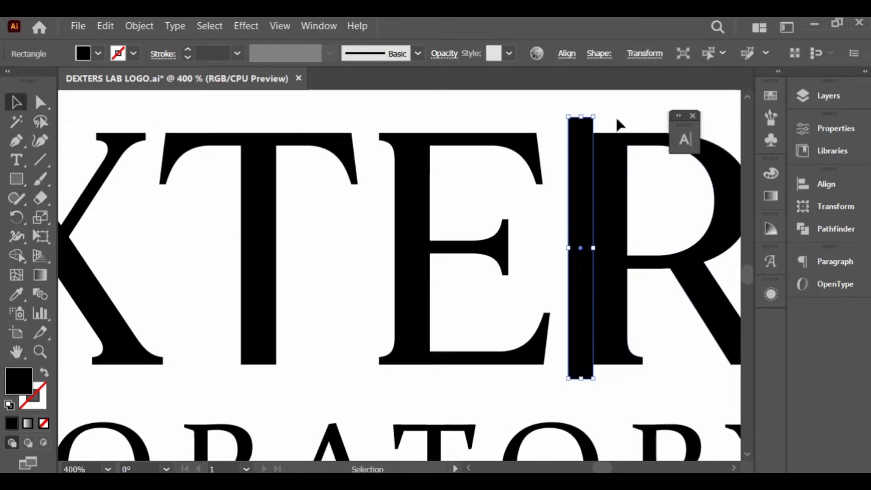
pyautogui.click(17, 255)
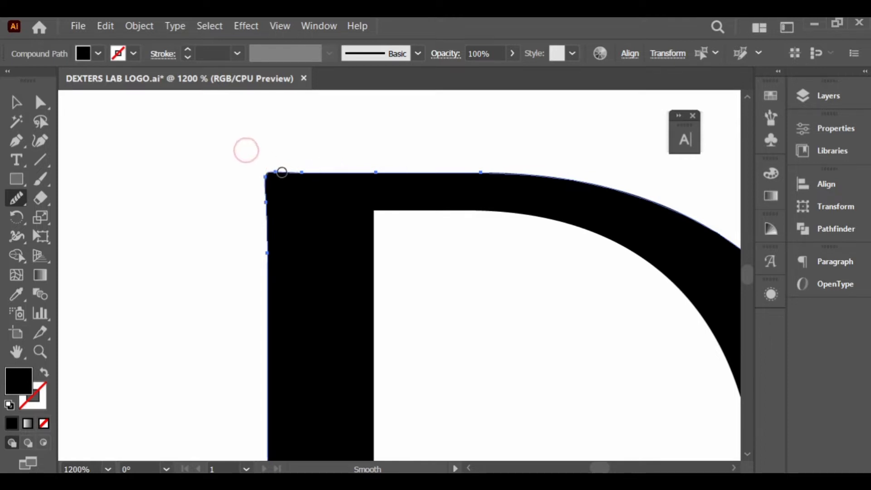
# Step: Smooth the D's top-left corner and remove a stray sliver along its stem
pyautogui.click(389, 161)
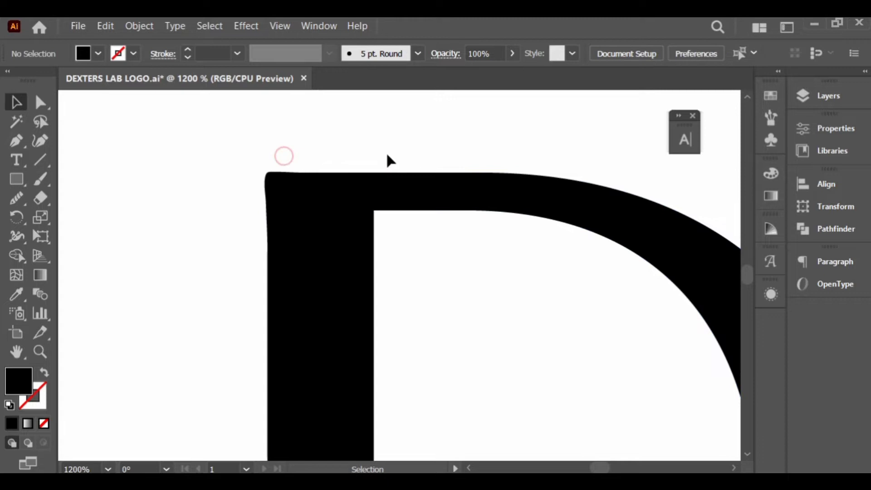
pyautogui.click(403, 159)
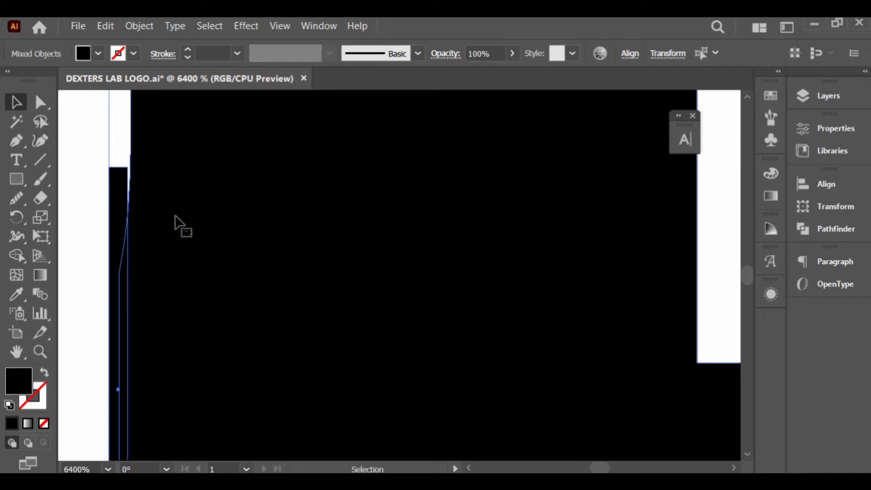
pyautogui.click(17, 255)
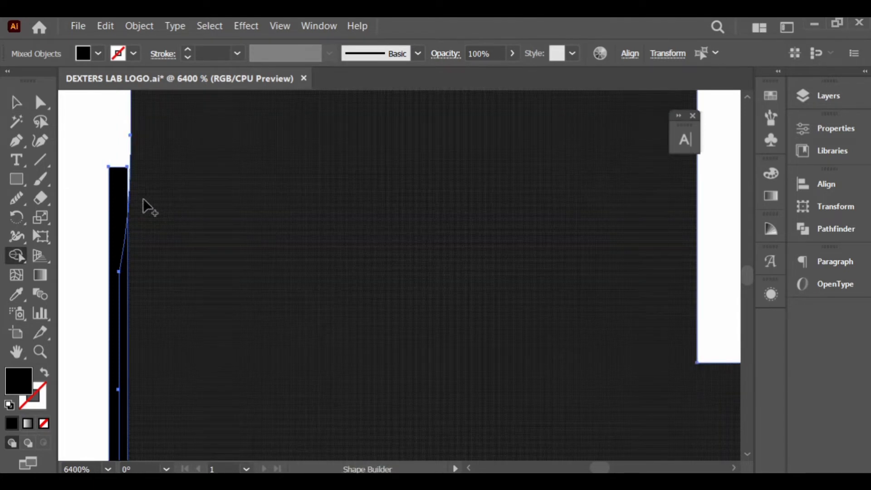
pyautogui.click(17, 101)
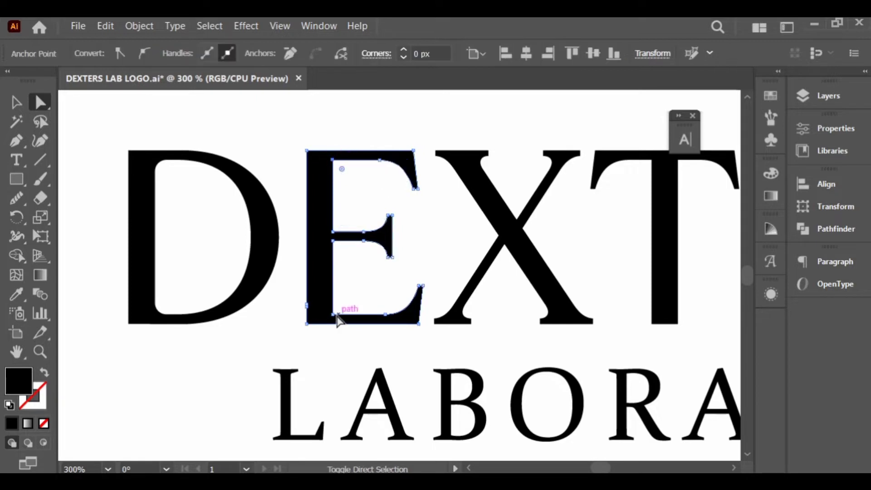
# Step: Round the inner corners of the E and R to about 4.75 px with the live corner widget
pyautogui.click(533, 108)
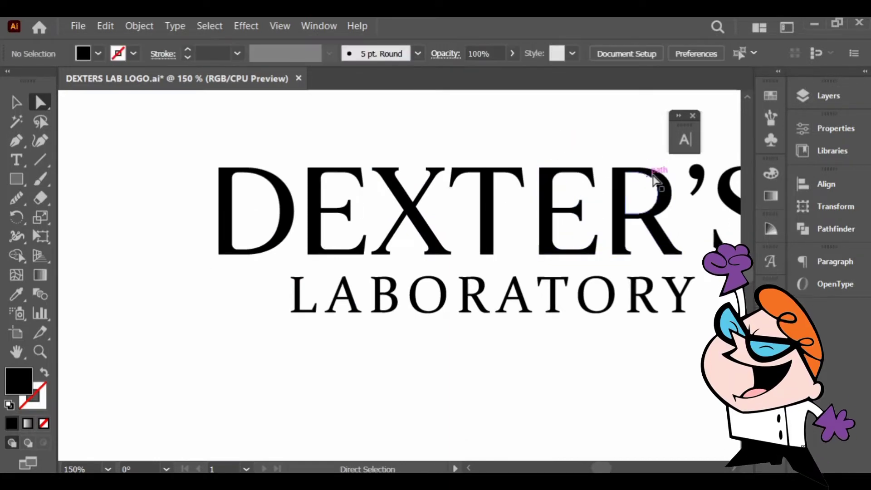
pyautogui.click(655, 178)
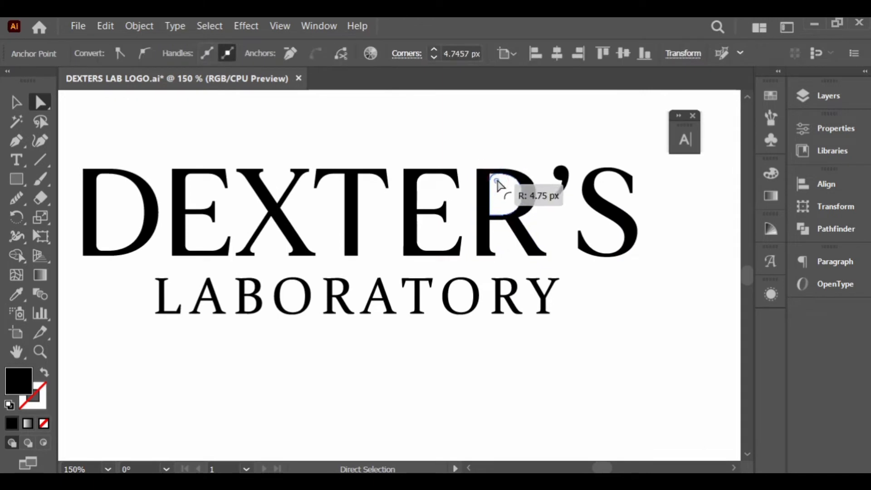
pyautogui.click(578, 232)
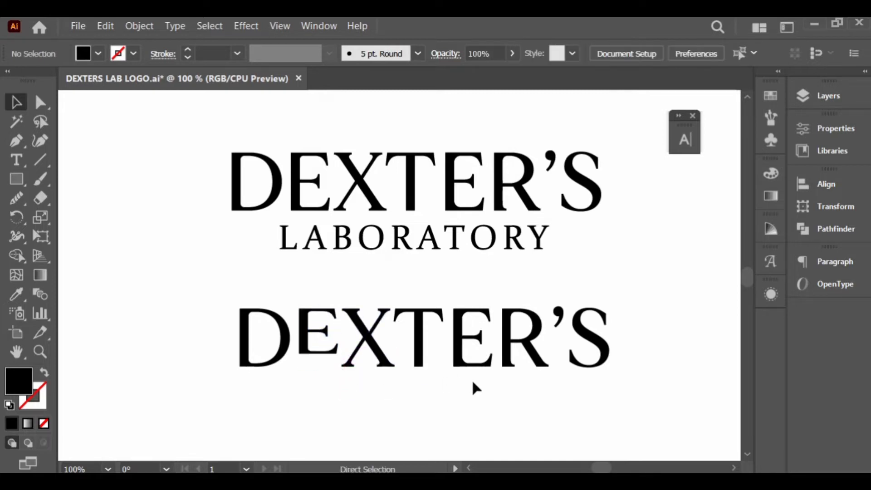
# Step: Shrink and raise the first E of the DEXTER'S copy and add a short bar beneath it
pyautogui.click(317, 328)
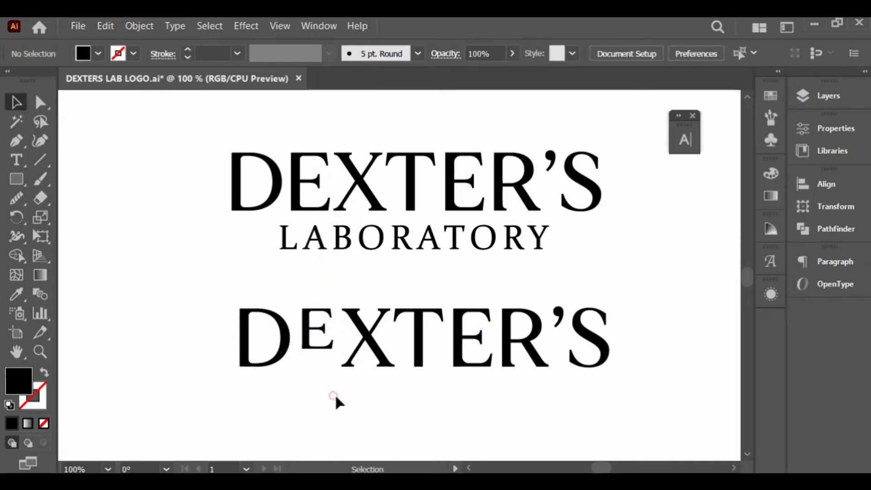
pyautogui.click(16, 179)
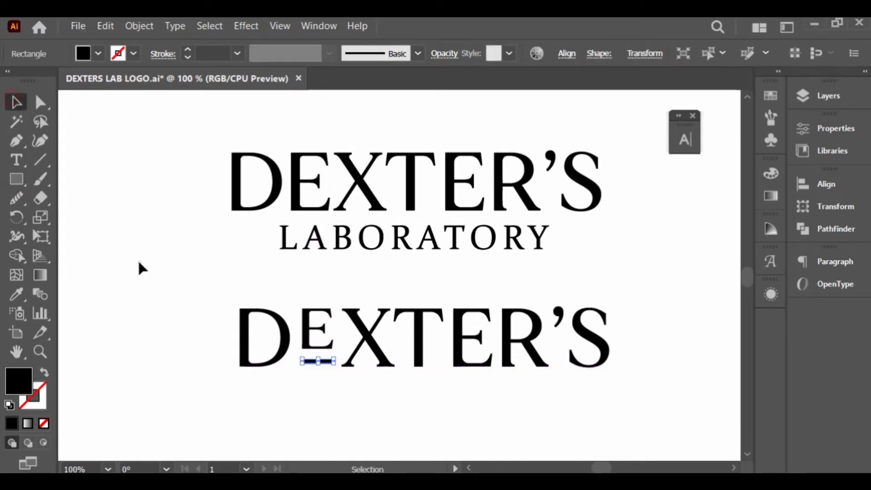
pyautogui.click(316, 333)
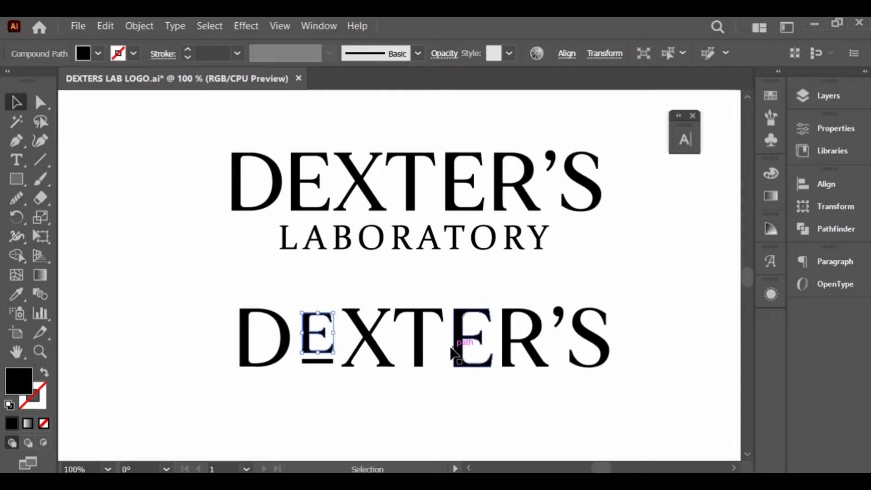
pyautogui.click(693, 322)
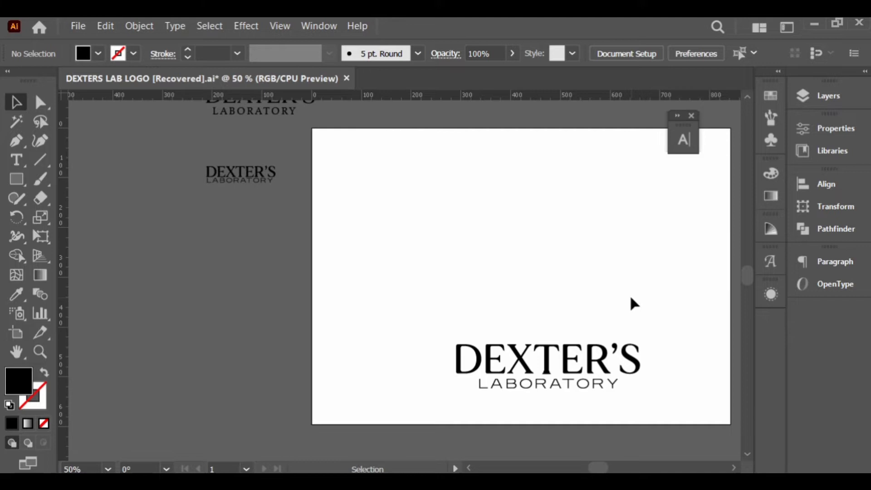
pyautogui.moveTo(17, 217)
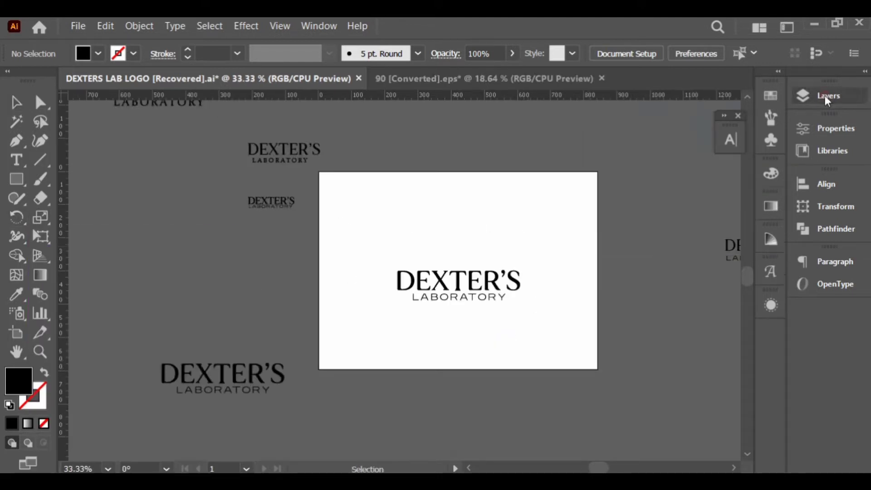
# Step: Hide the DL monogram layer and align the wordmark group to the artboard's centre
pyautogui.click(828, 95)
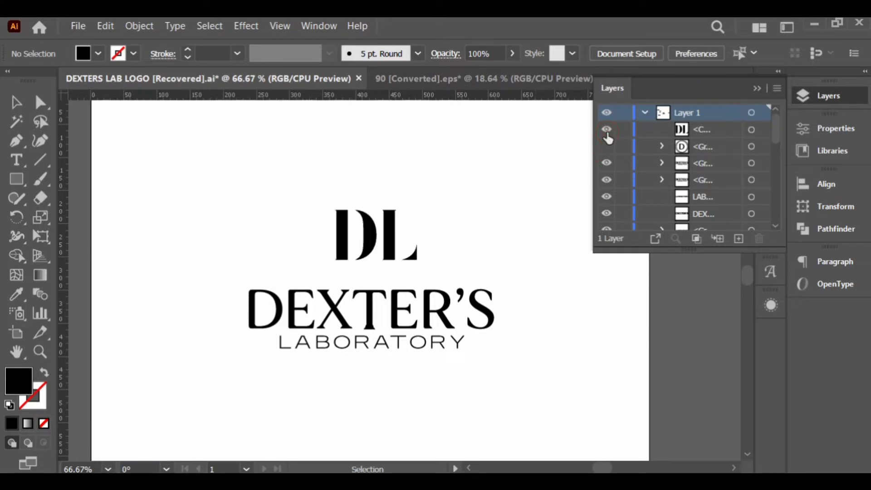
pyautogui.click(607, 129)
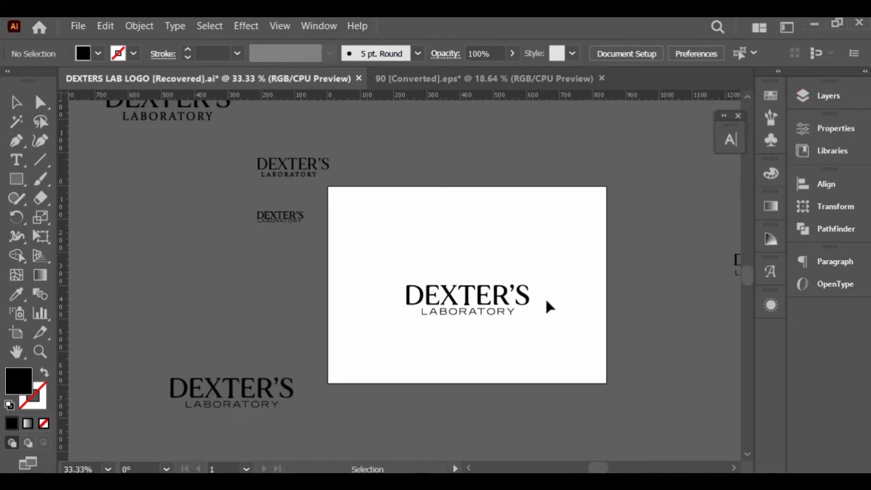
pyautogui.click(466, 300)
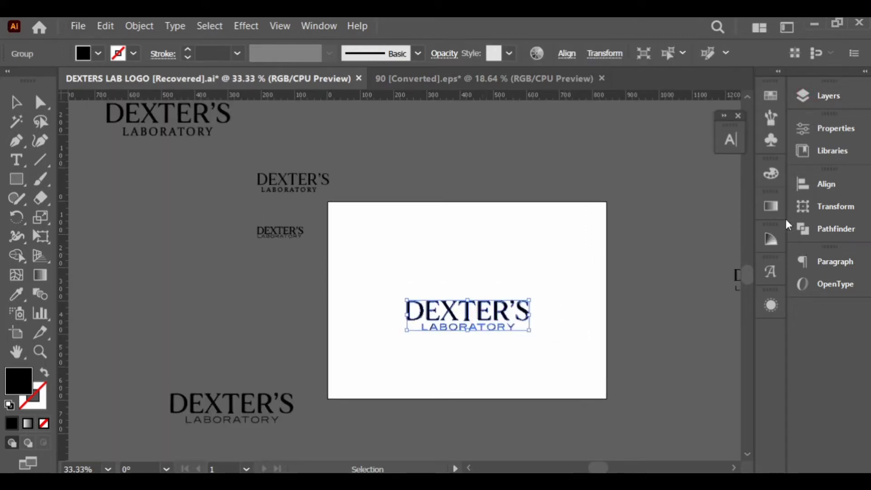
pyautogui.click(827, 184)
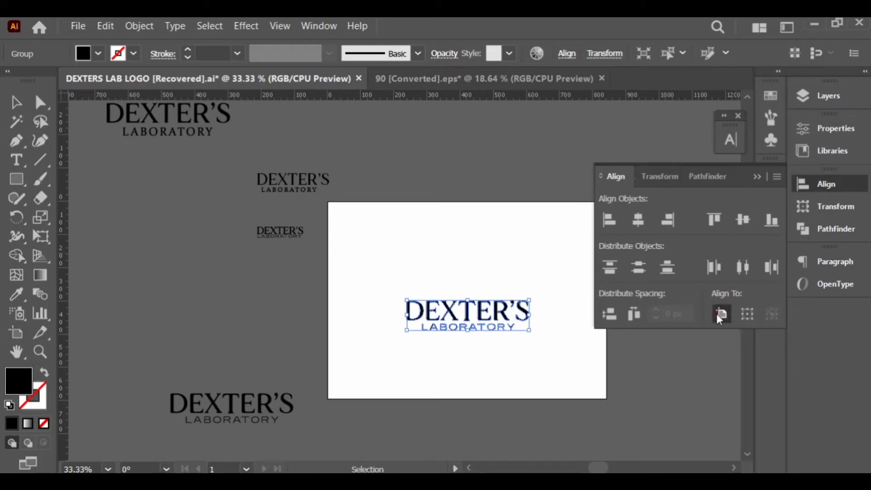
pyautogui.click(721, 314)
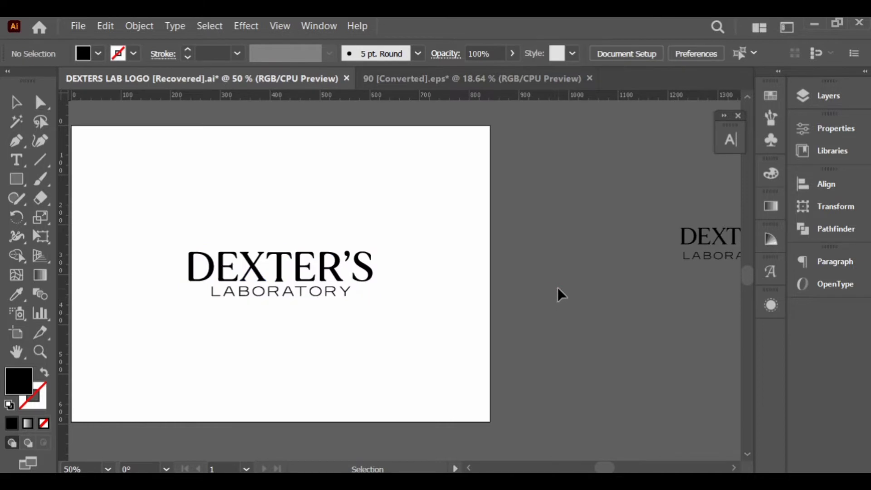
pyautogui.moveTo(583, 249)
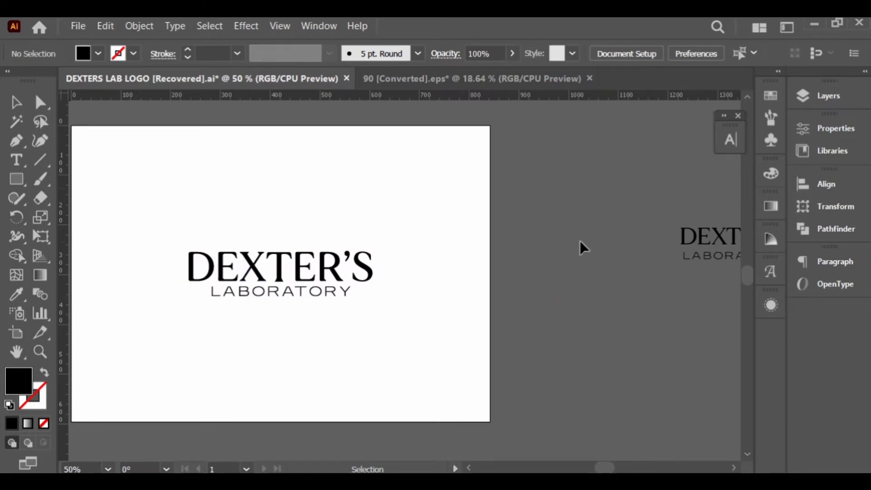
# Step: Alt-drag Artboard 1 to the right to create an identical copy carrying the logo
pyautogui.click(16, 331)
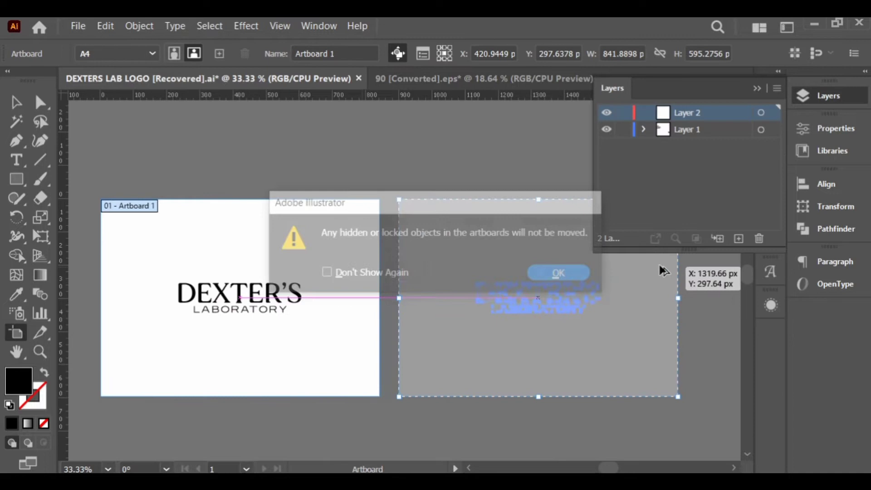
pyautogui.click(558, 273)
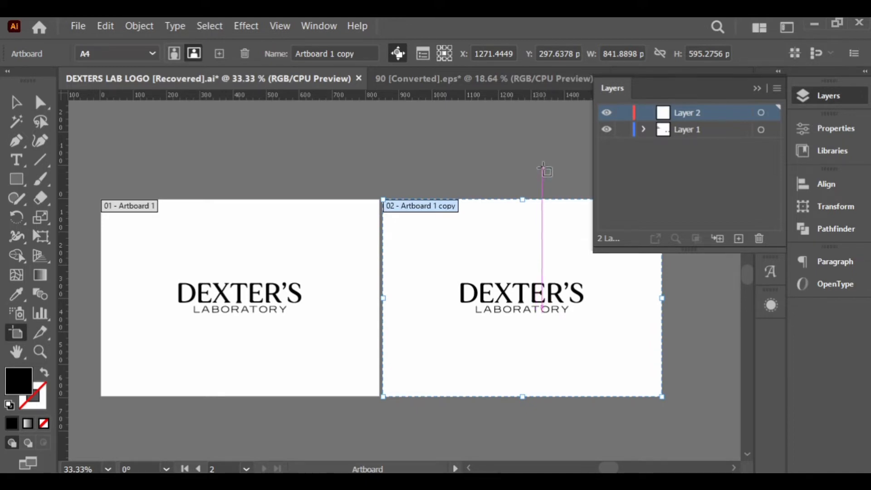
pyautogui.click(520, 297)
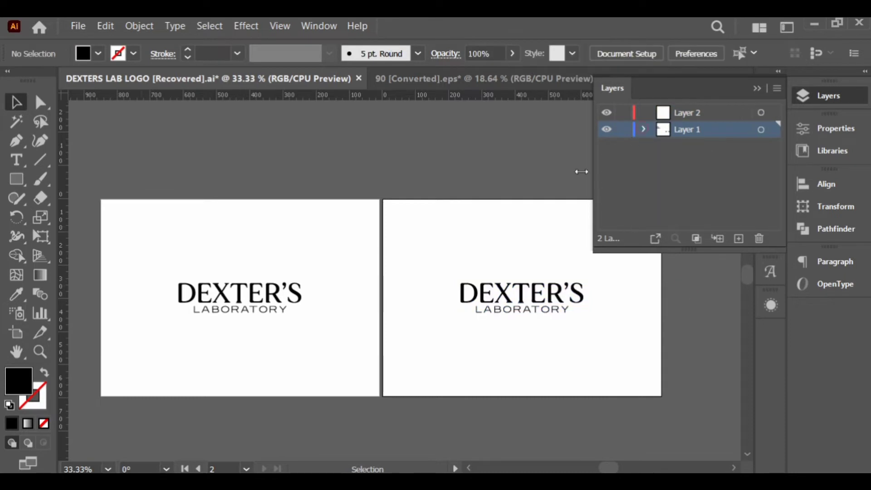
pyautogui.click(521, 295)
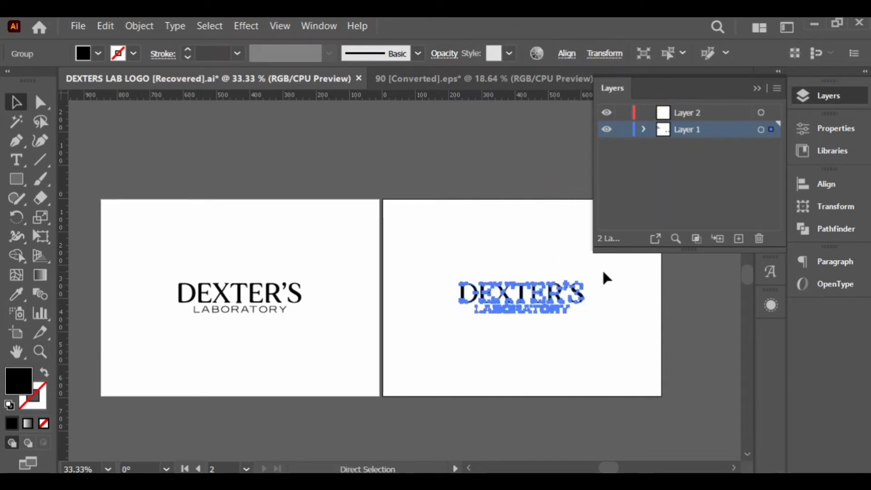
pyautogui.click(761, 112)
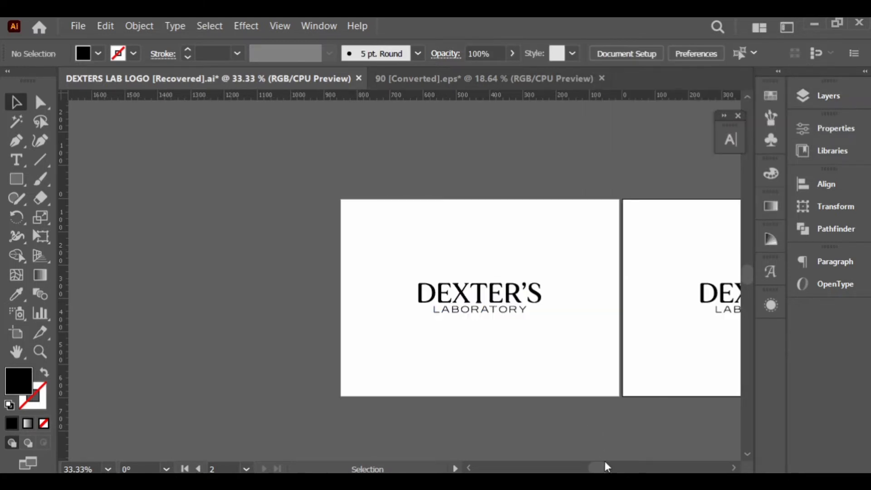
pyautogui.hscroll(-3)
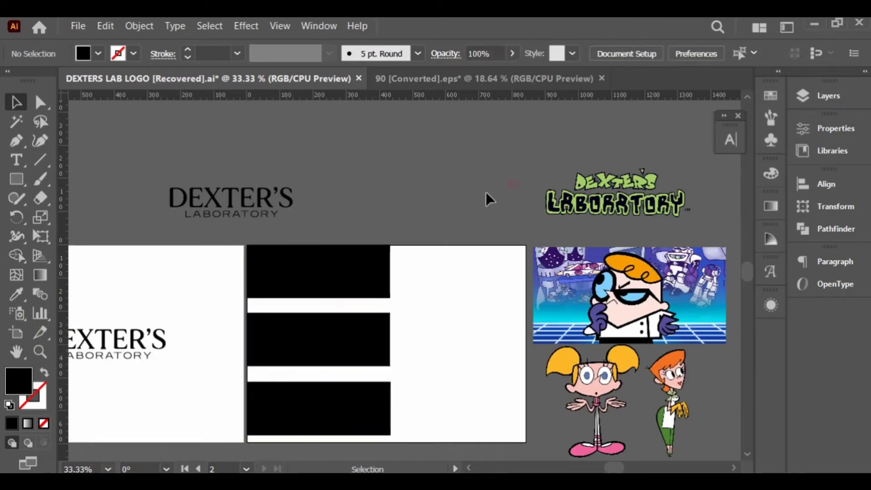
# Step: Sample orange, light blue, pink, deeper blue and dark purple from the cartoon artwork into the rectangles
pyautogui.click(318, 271)
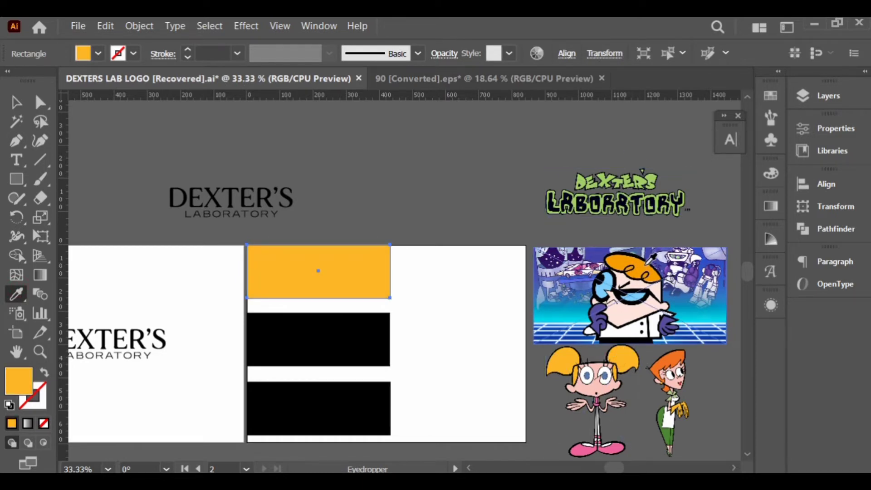
pyautogui.click(318, 340)
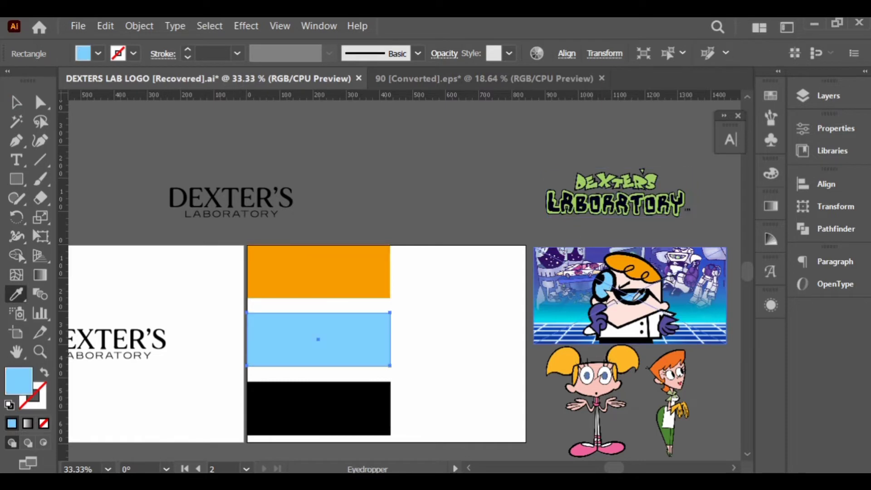
pyautogui.click(318, 408)
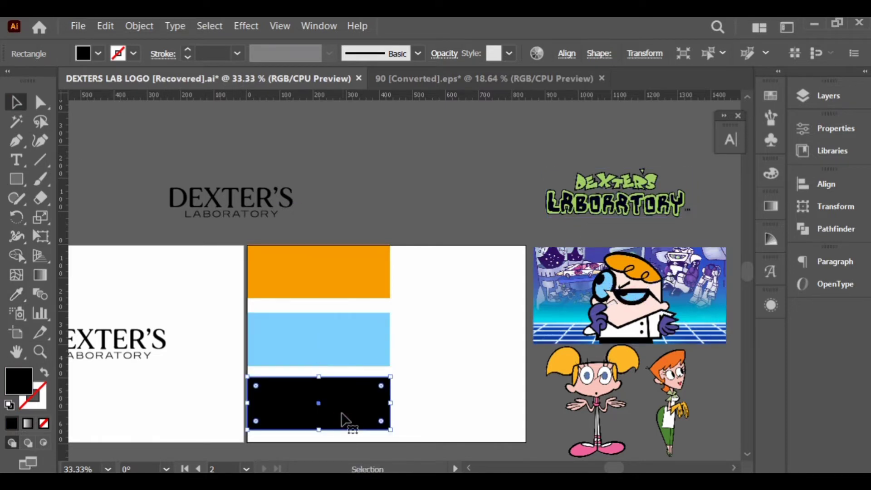
pyautogui.click(15, 293)
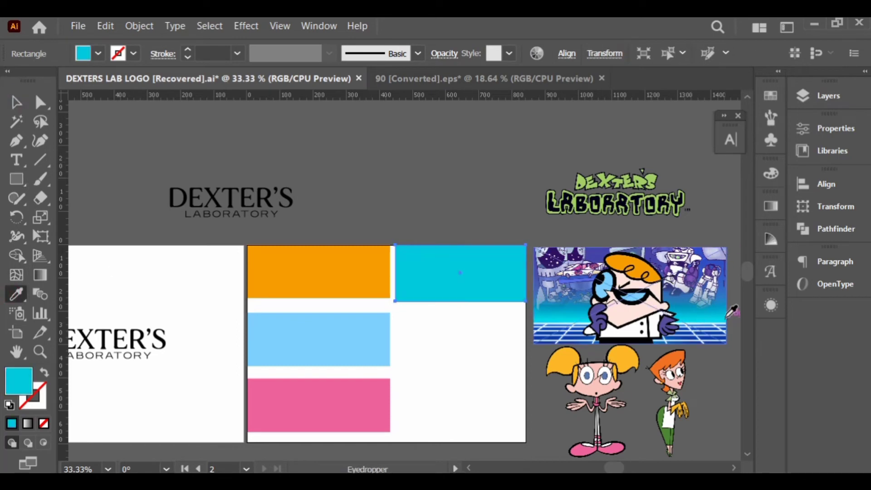
pyautogui.click(460, 272)
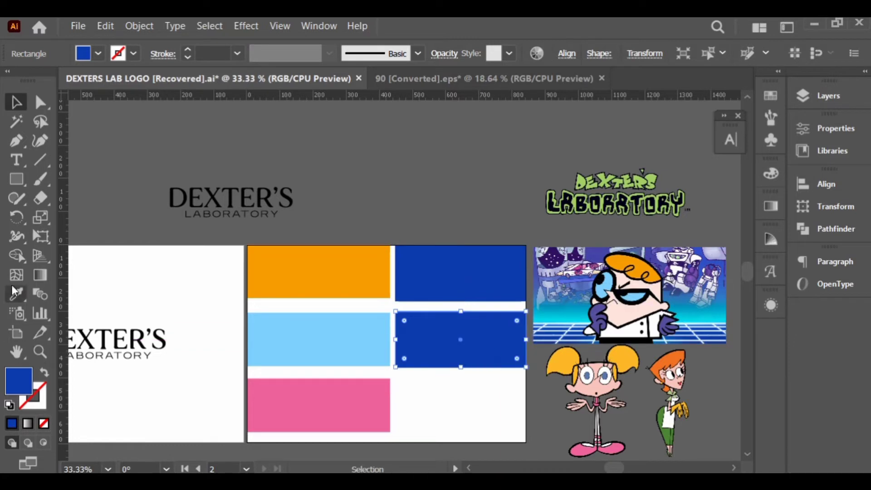
pyautogui.click(17, 294)
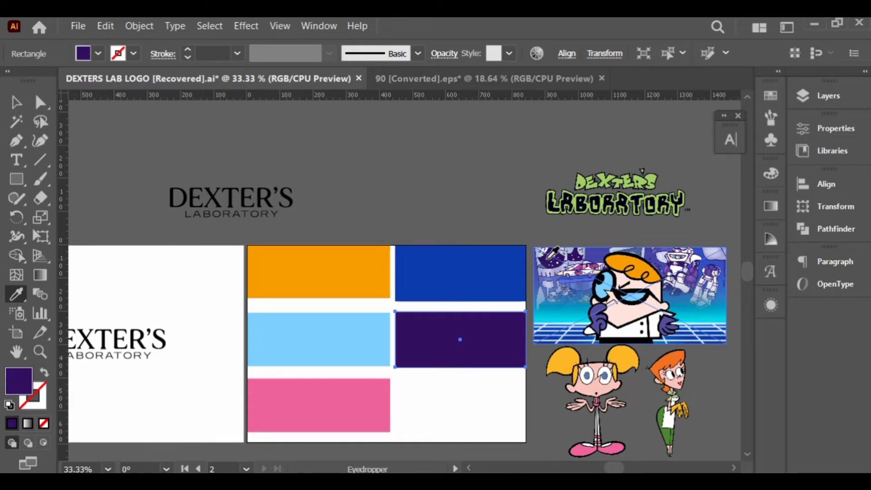
pyautogui.moveTo(144, 137)
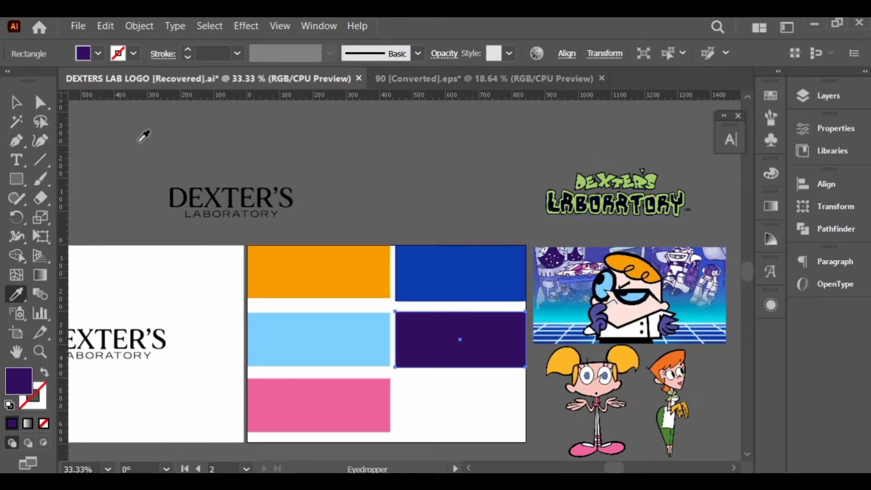
# Step: Fill the middle-right rectangle with light pink and reorder the purple and blue swatches
pyautogui.click(17, 100)
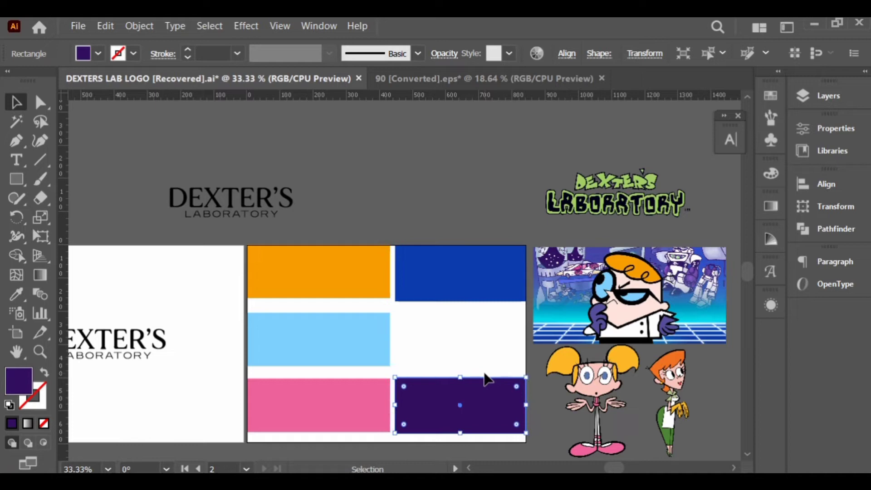
pyautogui.moveTo(516, 19)
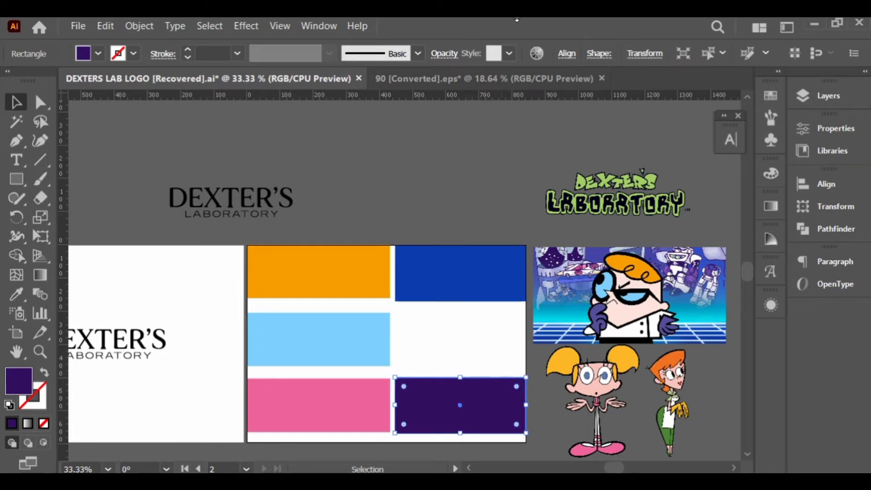
pyautogui.click(491, 223)
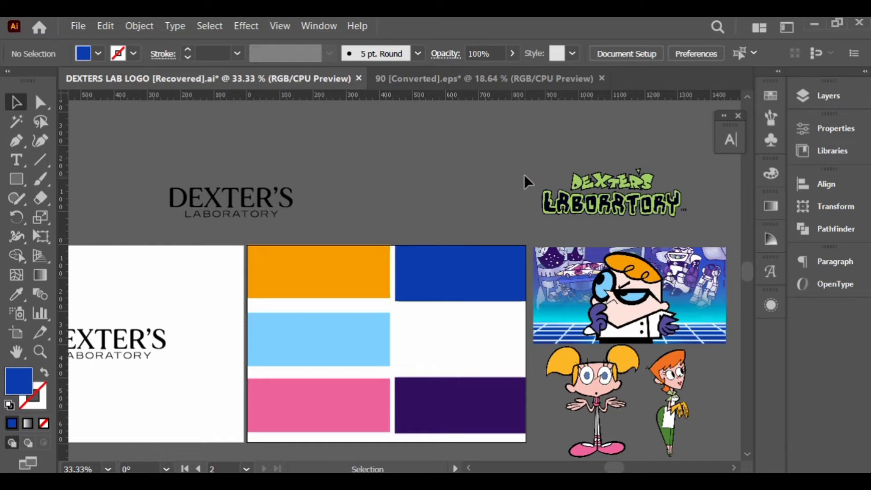
pyautogui.click(460, 339)
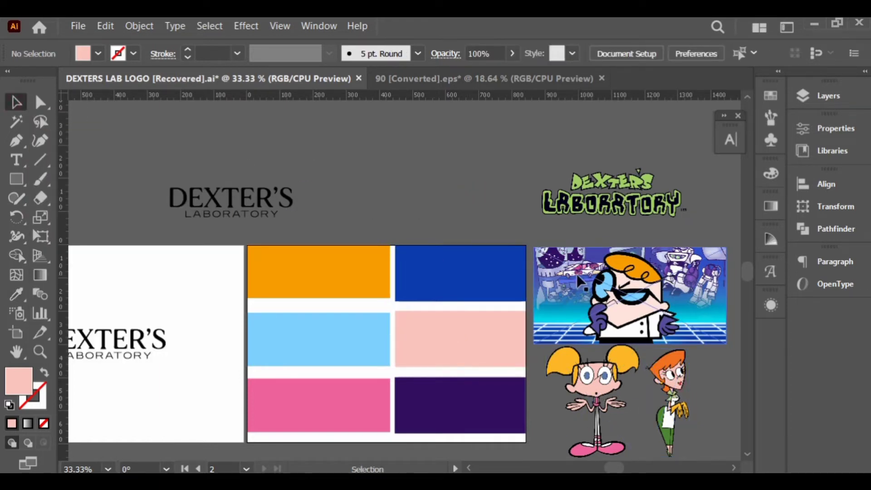
pyautogui.click(459, 366)
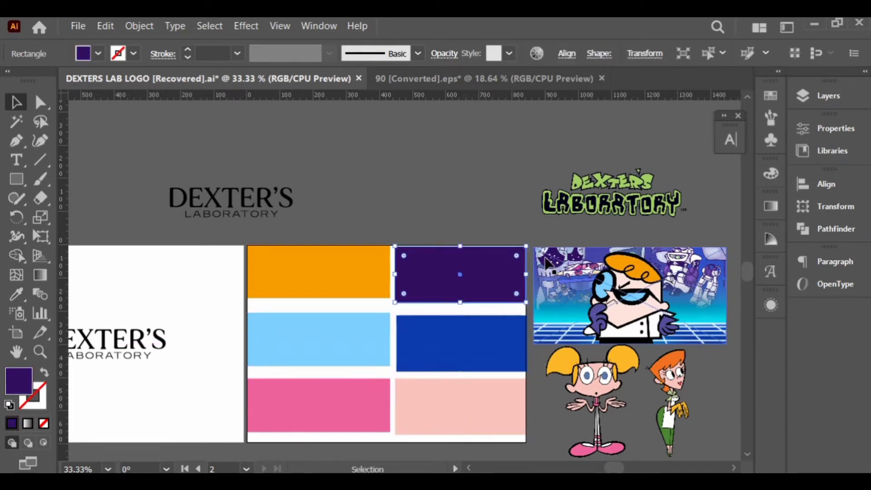
pyautogui.click(513, 150)
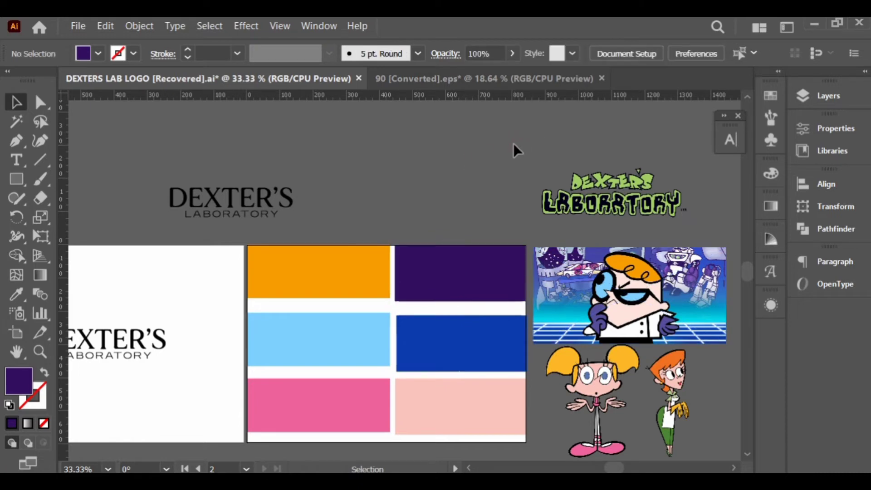
pyautogui.click(459, 343)
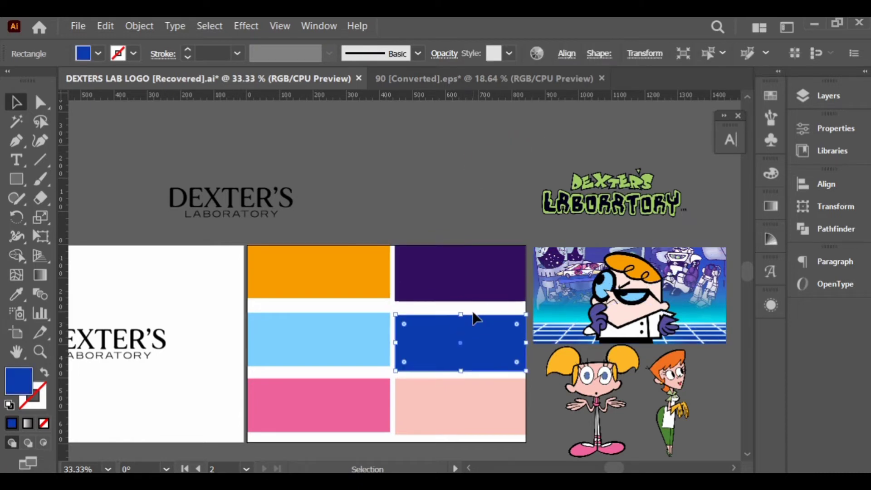
pyautogui.click(459, 272)
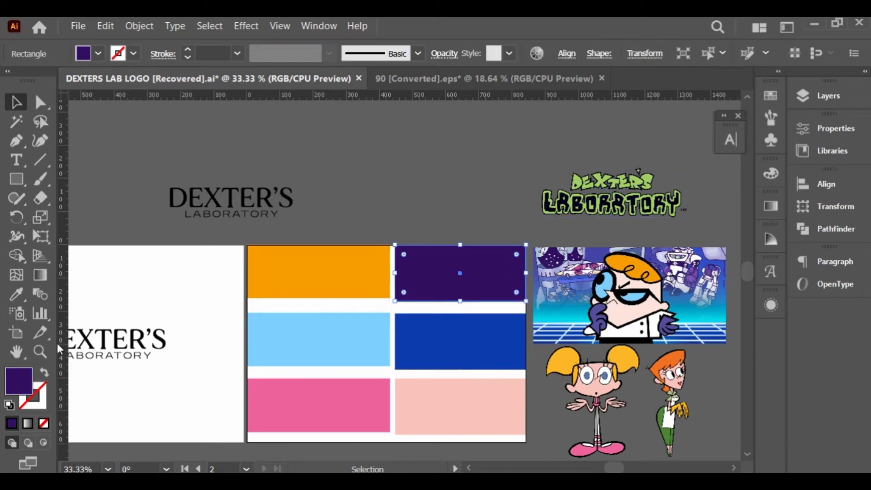
pyautogui.click(16, 293)
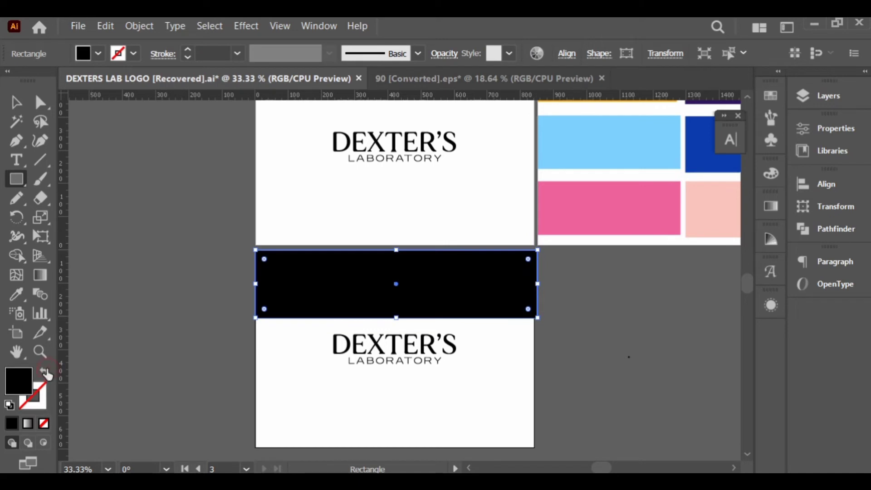
# Step: Colour the banner bars orange, light blue and pink under the logo copies
pyautogui.click(16, 102)
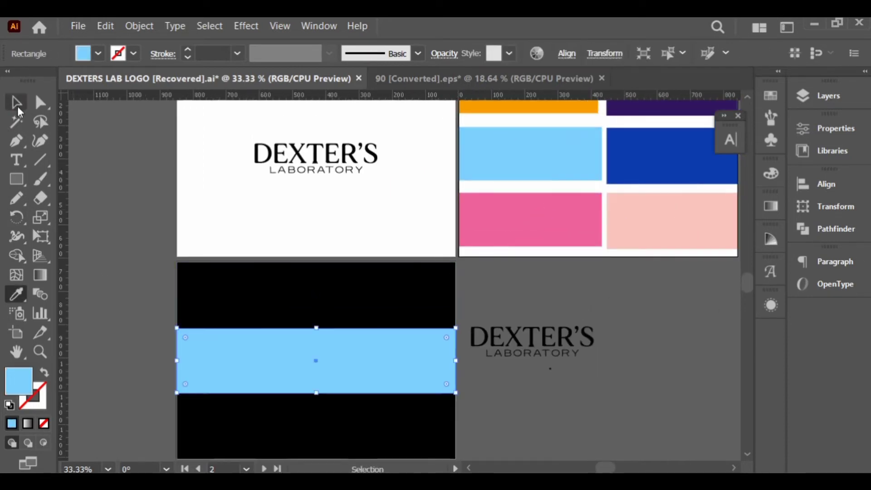
pyautogui.click(633, 170)
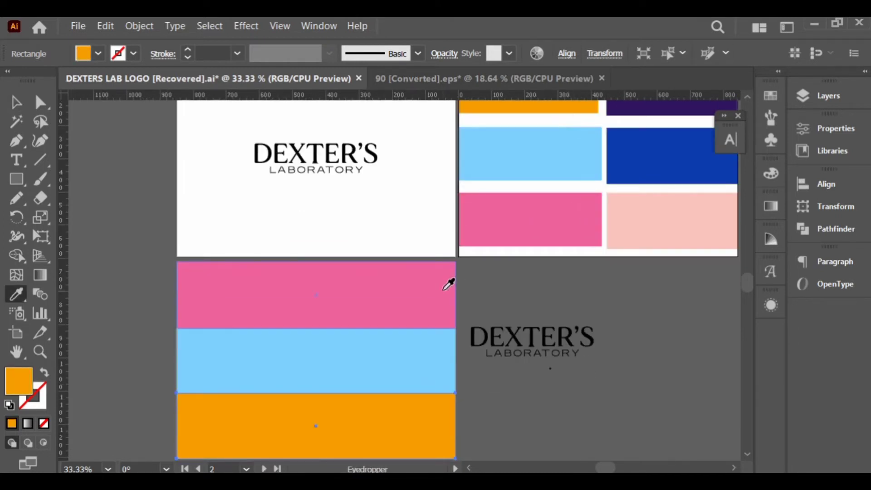
pyautogui.click(316, 294)
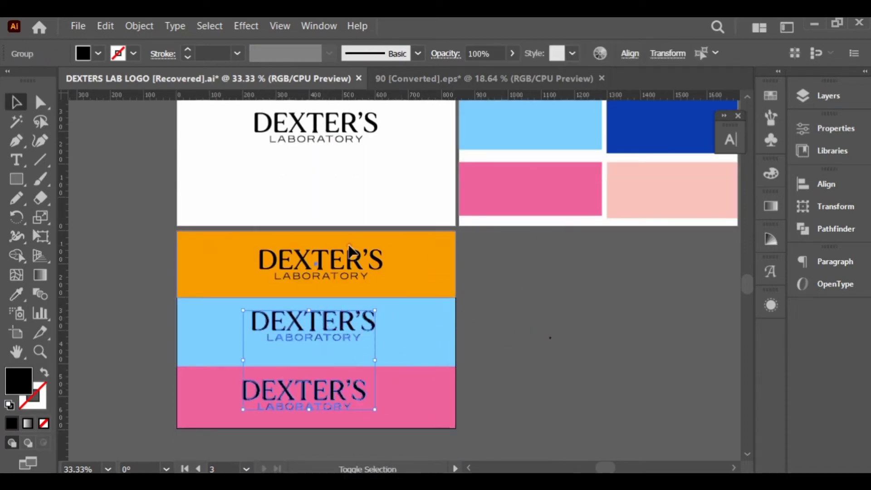
pyautogui.moveTo(355, 282)
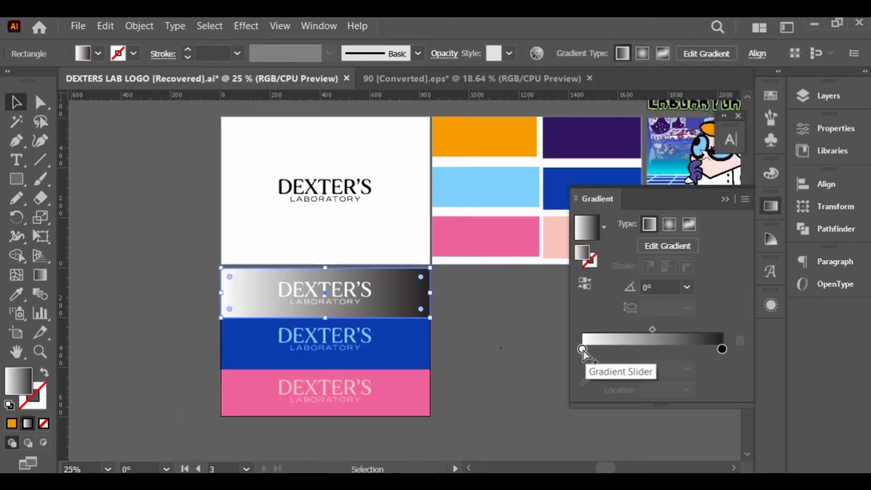
# Step: Apply a linear orange gradient to the top banner and tilt it slightly with the Gradient tool
pyautogui.doubleClick(583, 348)
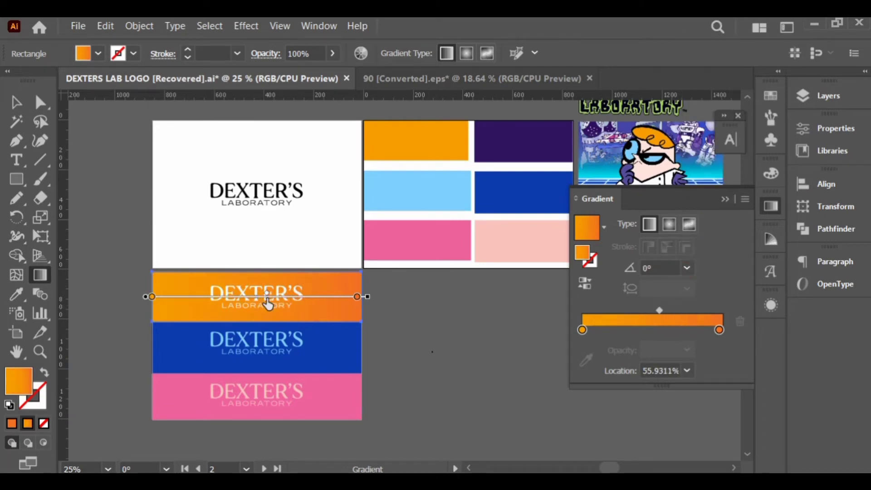
pyautogui.moveTo(369, 328)
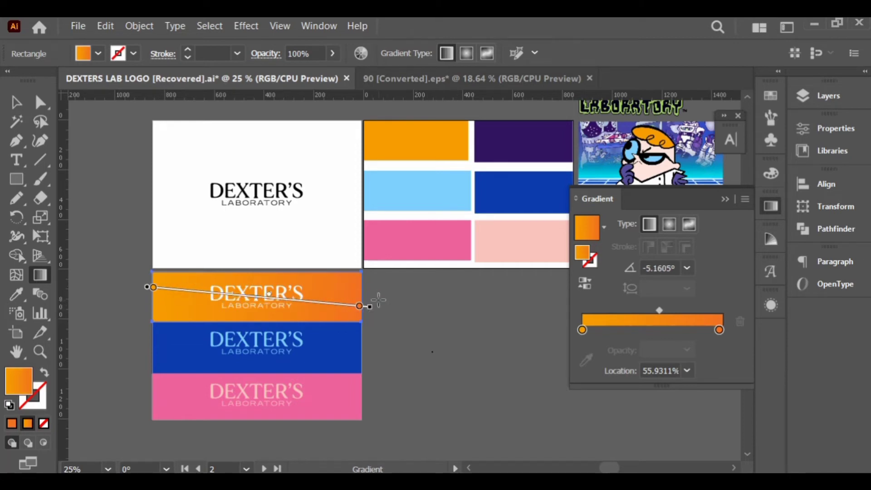
pyautogui.click(339, 360)
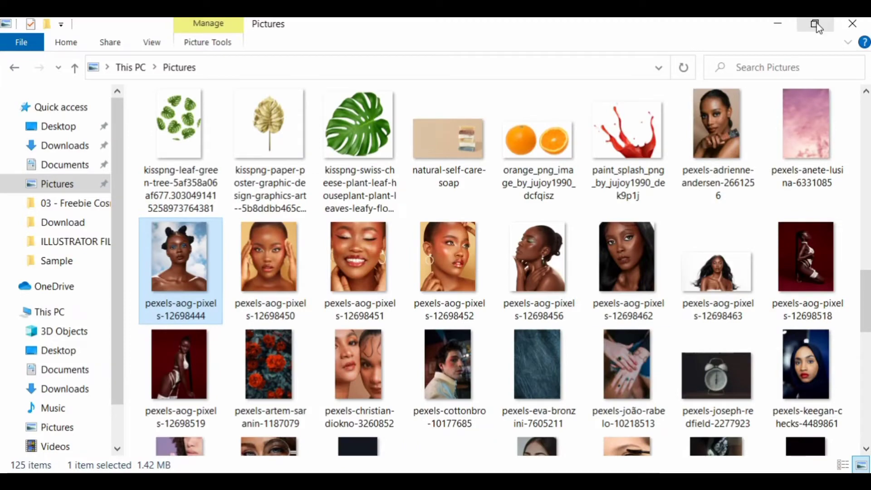
# Step: Place the portrait photo from Pictures and crop it into the frame beside the banners with a clipping mask
pyautogui.click(814, 24)
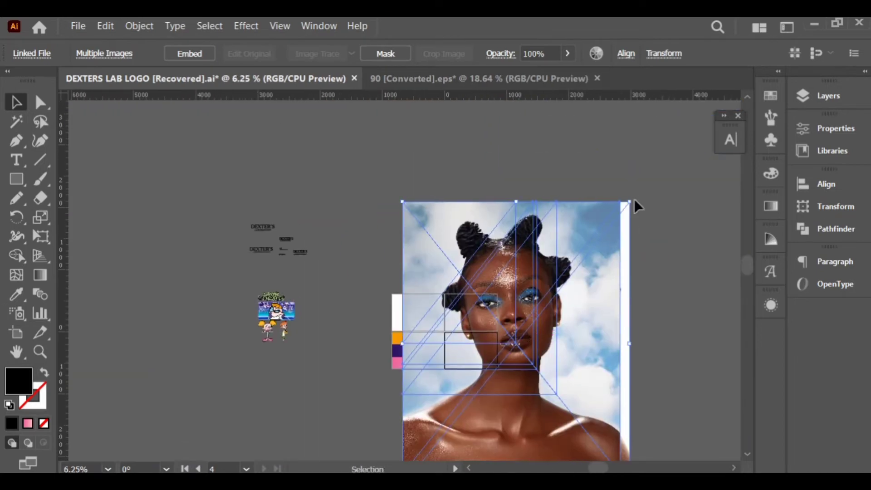
pyautogui.click(105, 26)
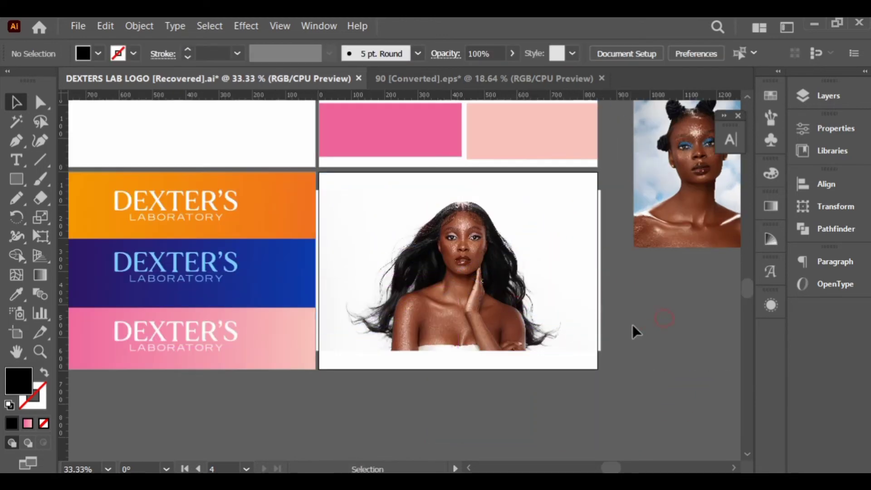
pyautogui.click(457, 270)
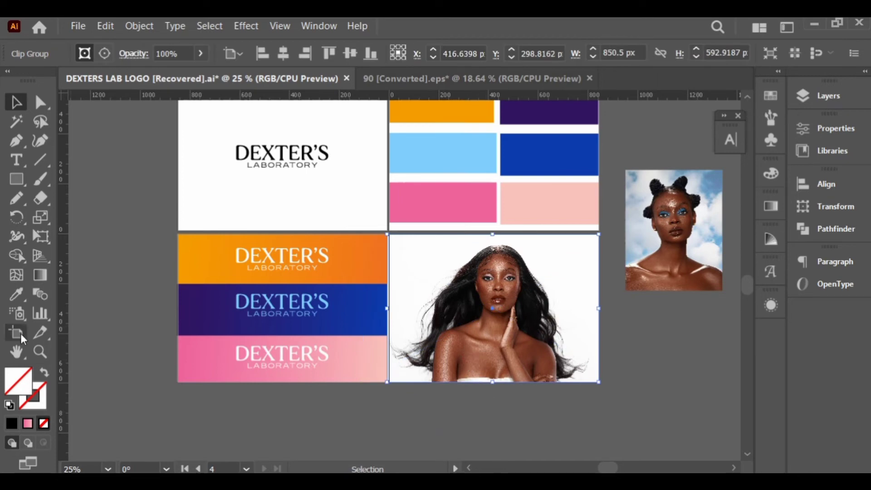
pyautogui.click(100, 275)
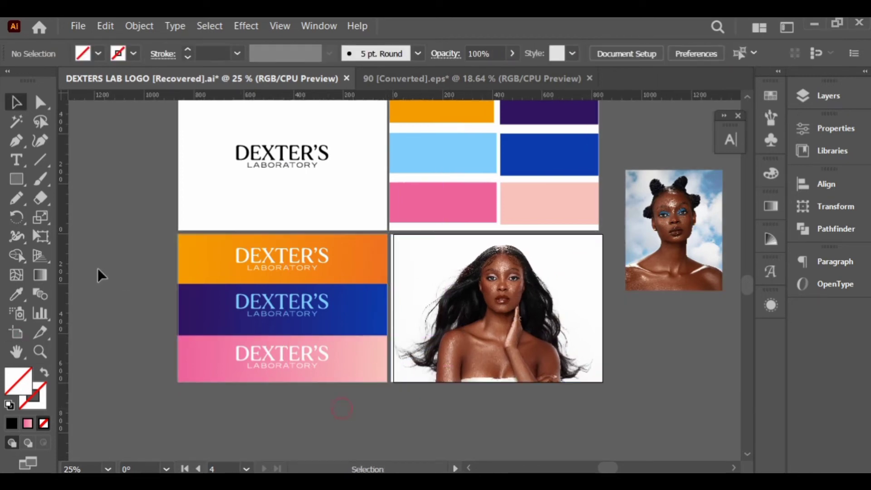
# Step: Set the pink gradient rectangle over the portrait to Overlay blending mode
pyautogui.click(525, 239)
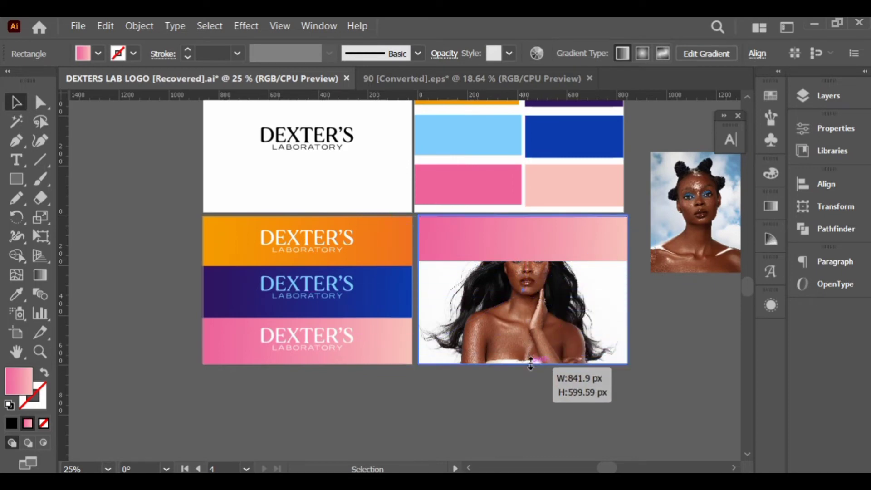
pyautogui.click(445, 52)
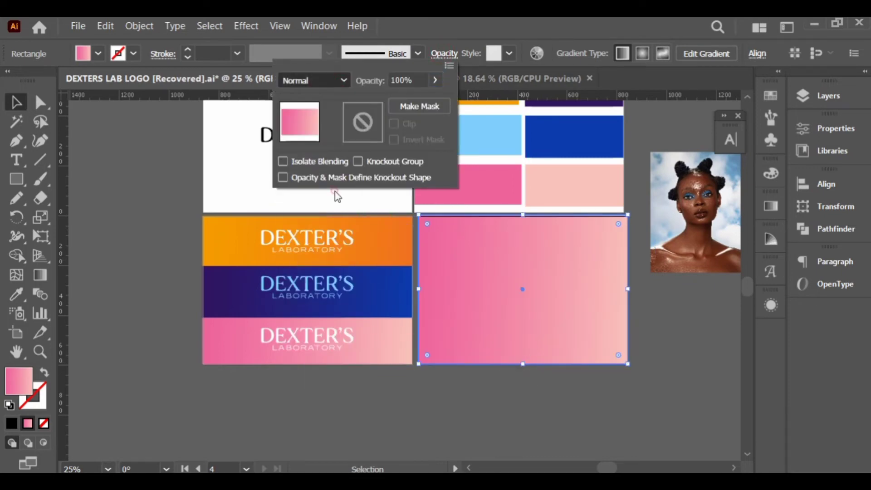
pyautogui.click(313, 80)
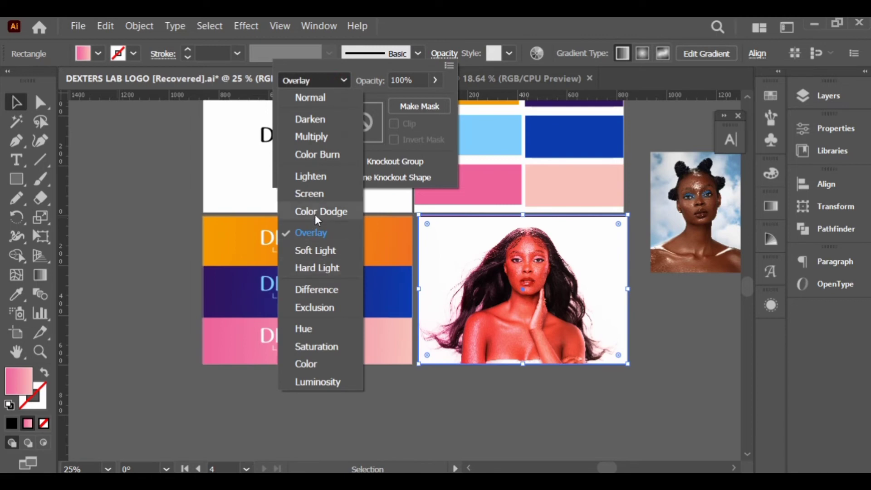
pyautogui.click(309, 193)
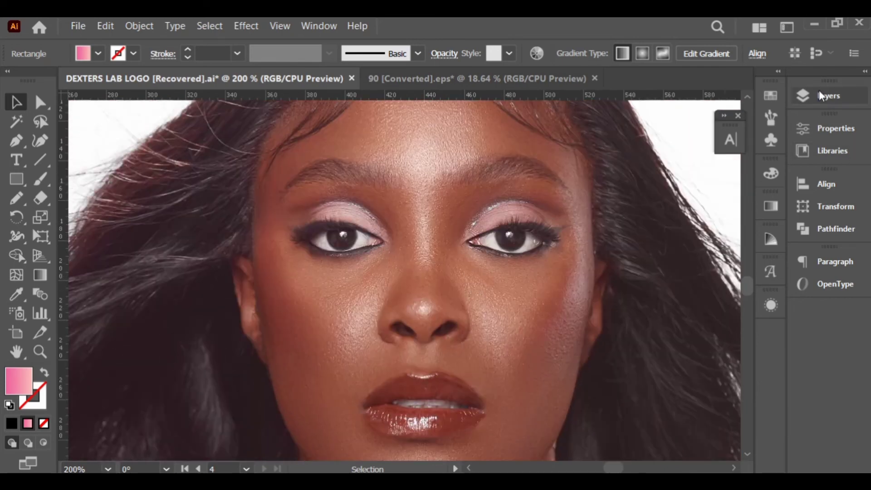
# Step: Paste a small DEXTER'S logo at the portrait's top-left corner via the Layers list
pyautogui.click(801, 95)
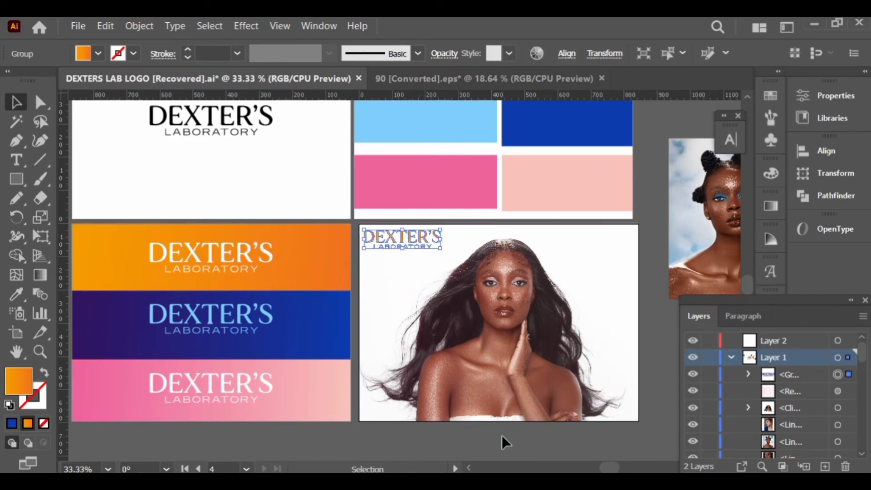
pyautogui.click(505, 442)
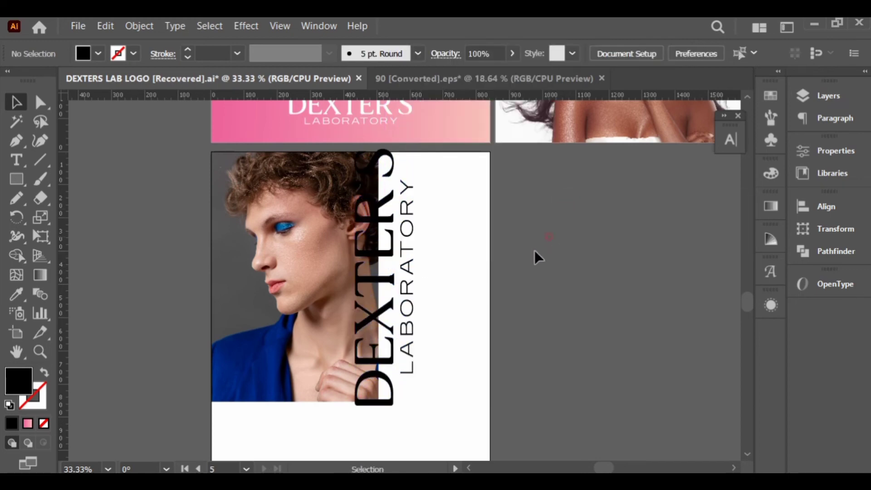
# Step: Add the quoted area-text paragraph beside the vertical pink logo and set its font
pyautogui.scroll(3)
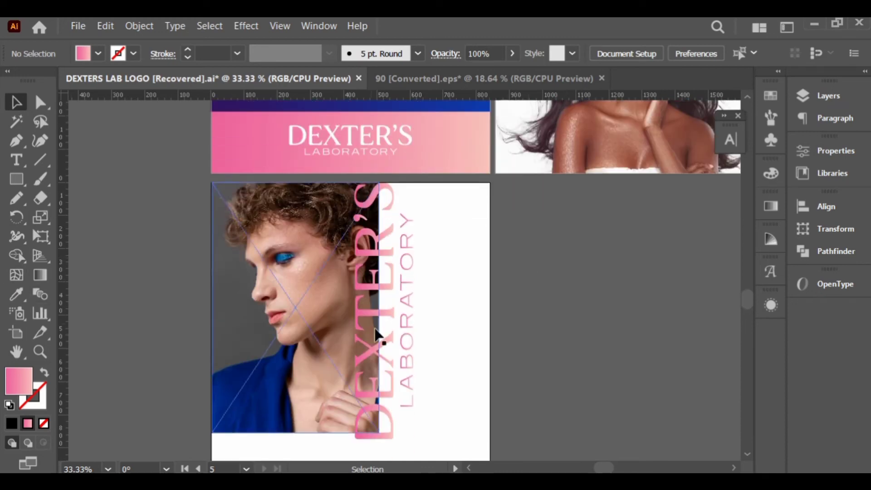
pyautogui.scroll(-3)
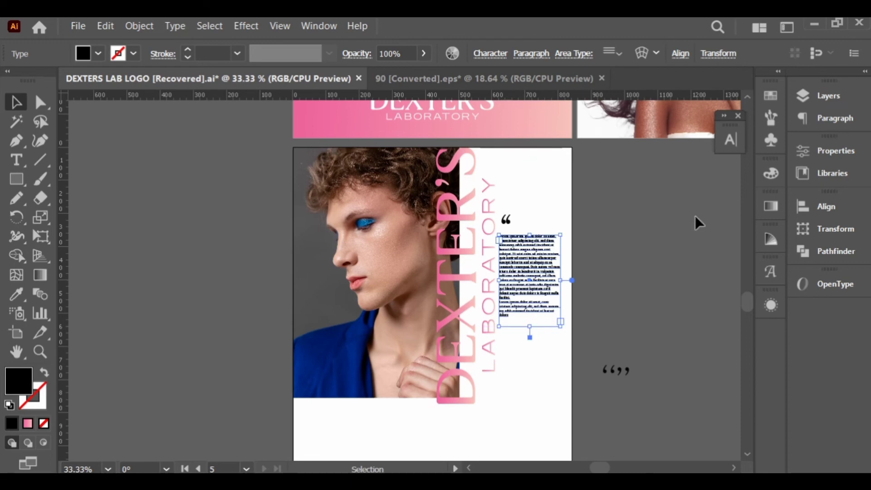
pyautogui.click(489, 54)
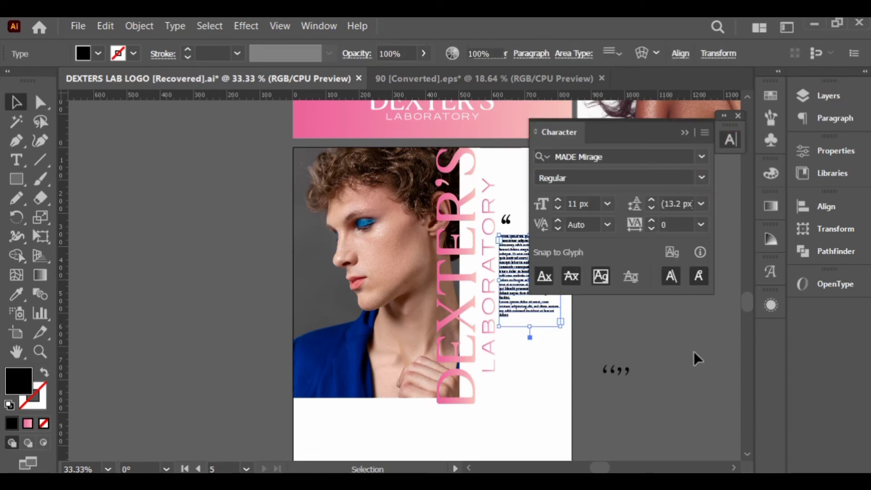
pyautogui.click(514, 332)
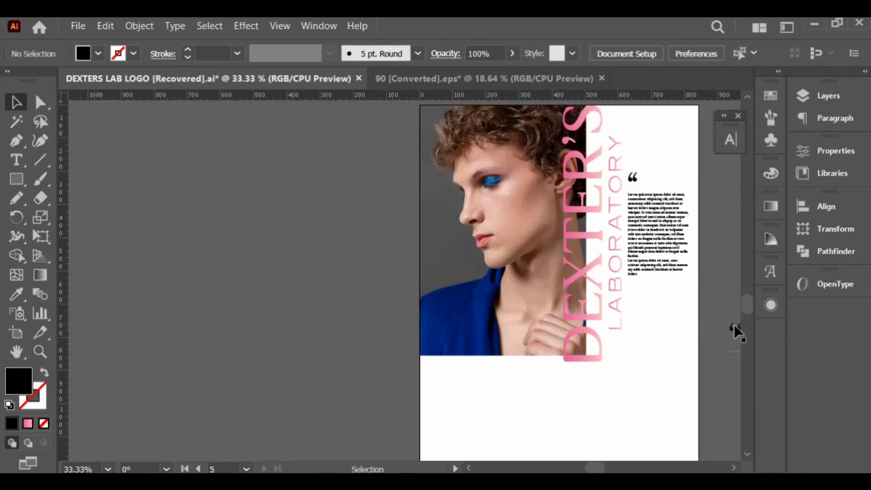
# Step: Set the closing quotation marks' font in the Character panel
pyautogui.click(16, 159)
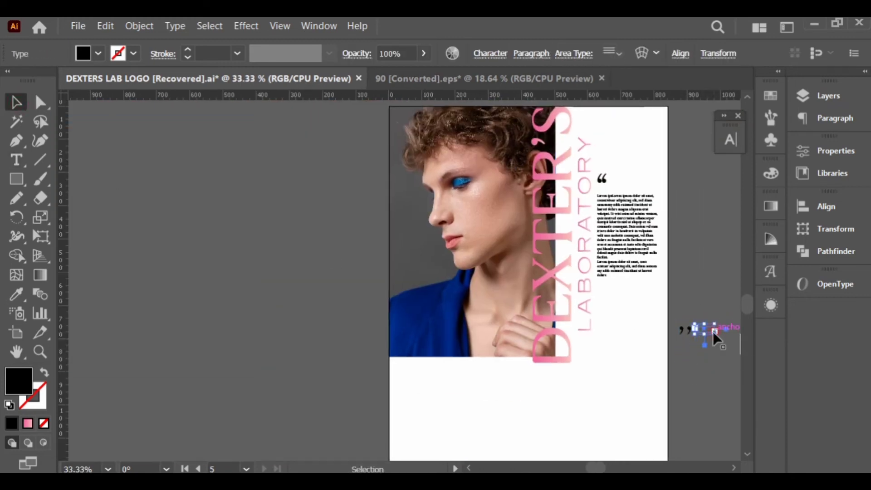
pyautogui.click(489, 52)
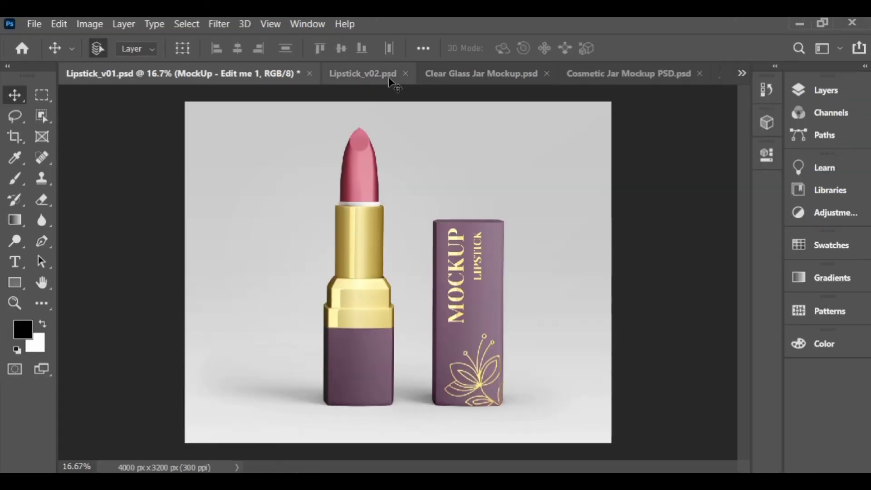
# Step: Review the second lipstick, glass jar, cosmetic jar and packaging card mockups
pyautogui.click(362, 74)
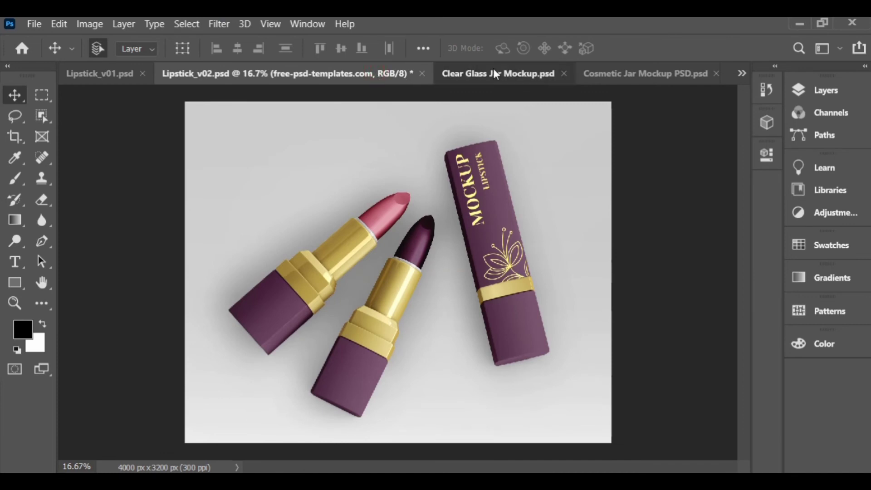
pyautogui.click(497, 73)
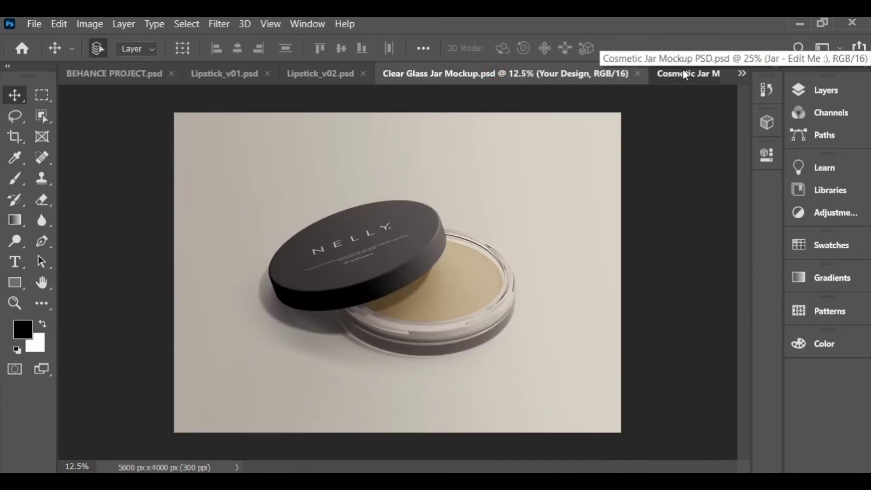
pyautogui.click(741, 72)
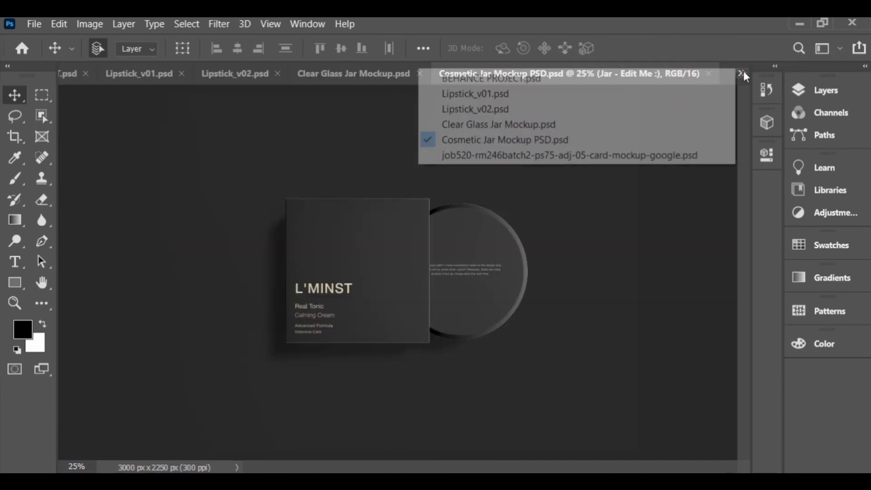
pyautogui.click(569, 155)
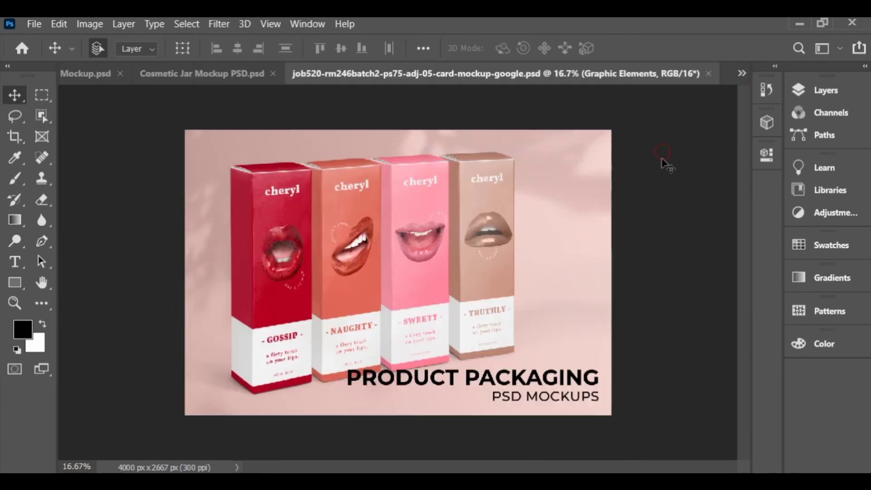
# Step: View BEHANCE PROJECT.psd from the document overflow list, then return to the Lipstick_v01 mockup
pyautogui.click(741, 72)
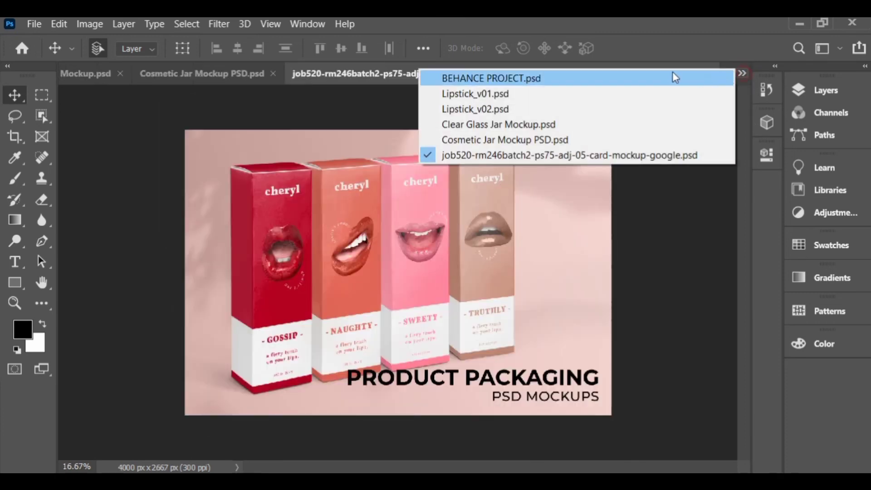
pyautogui.click(491, 78)
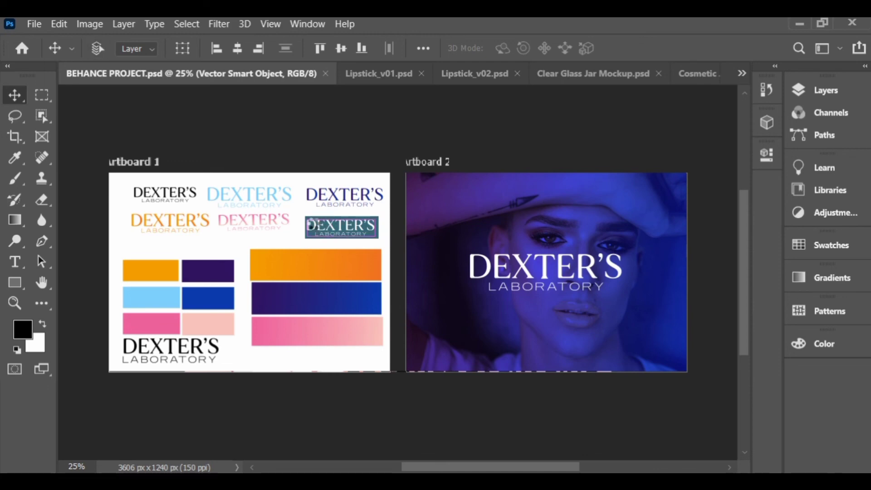
pyautogui.click(377, 73)
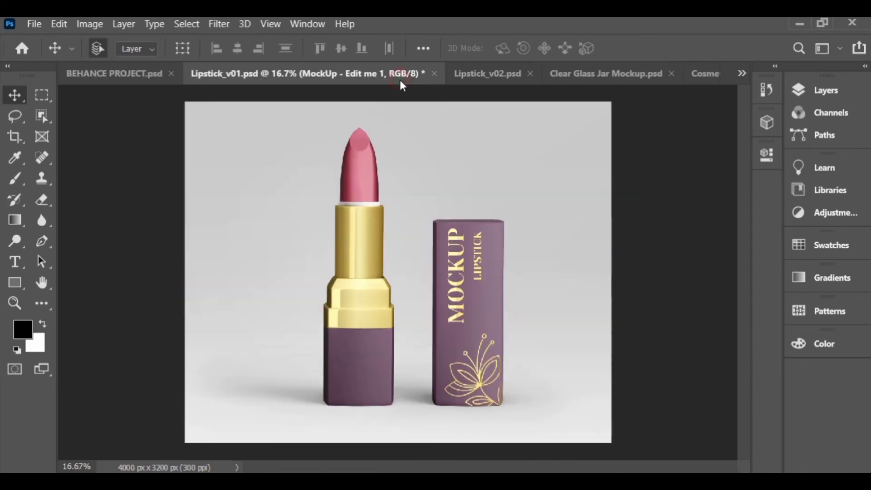